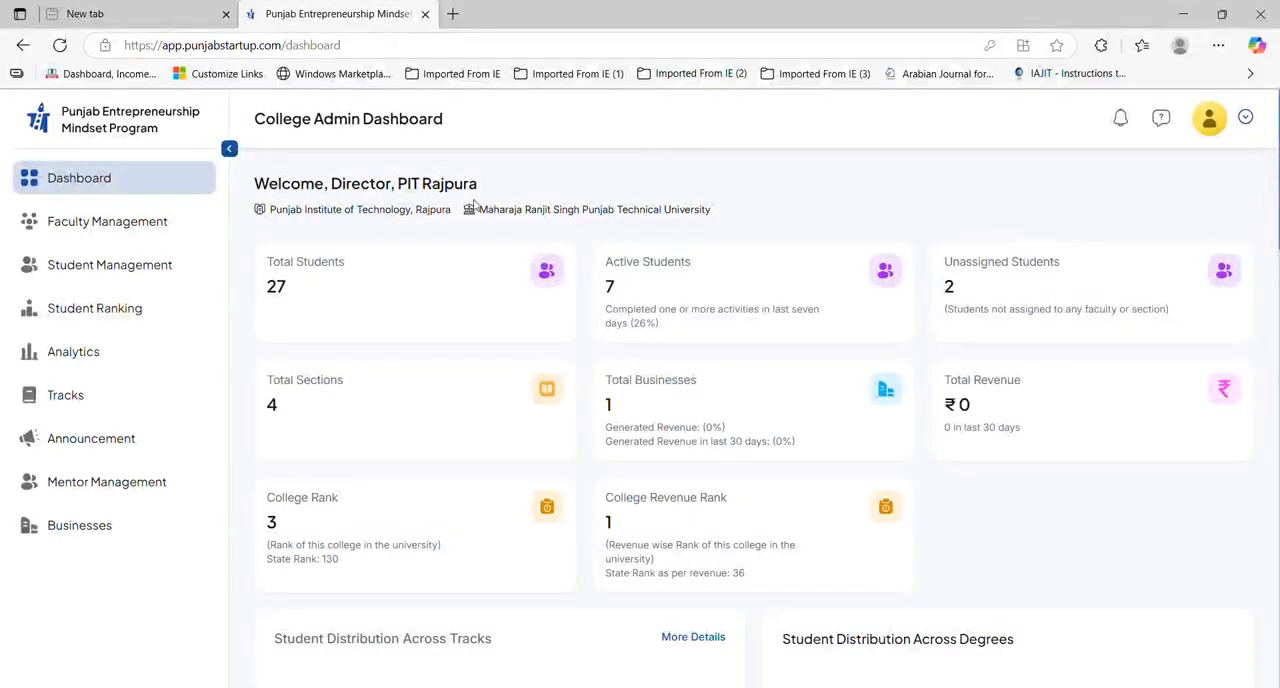
mouse_move(454, 160)
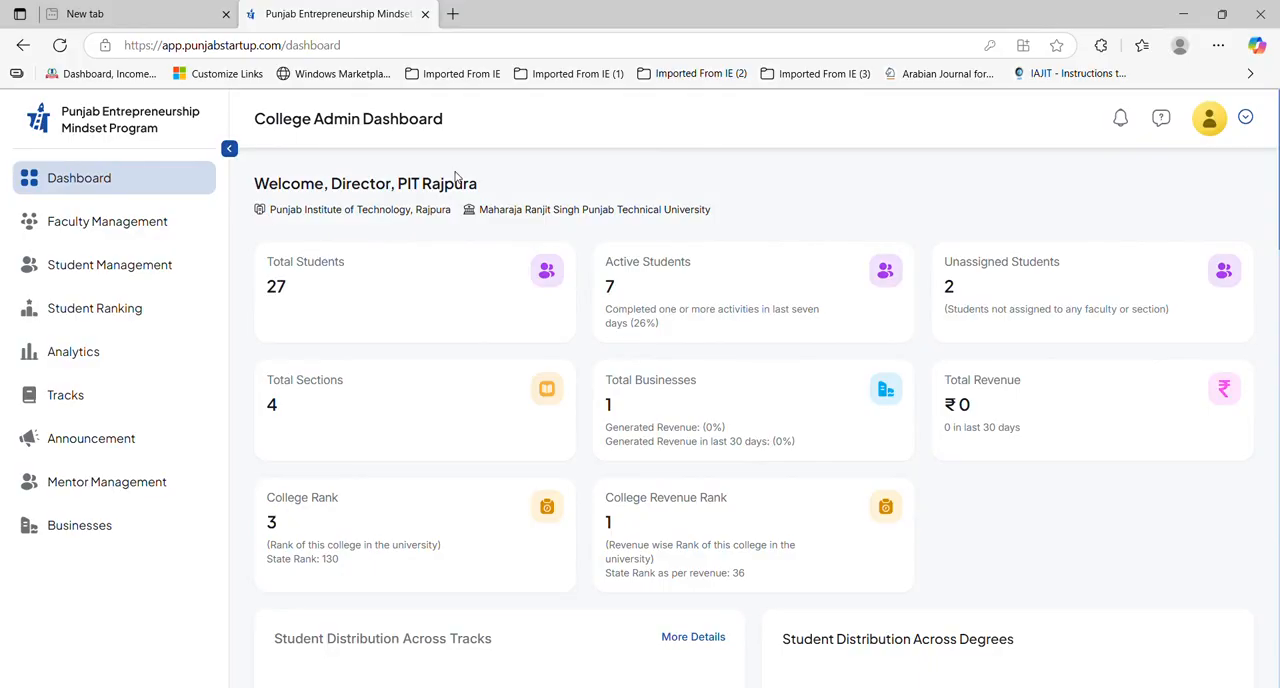
mouse_move(508, 170)
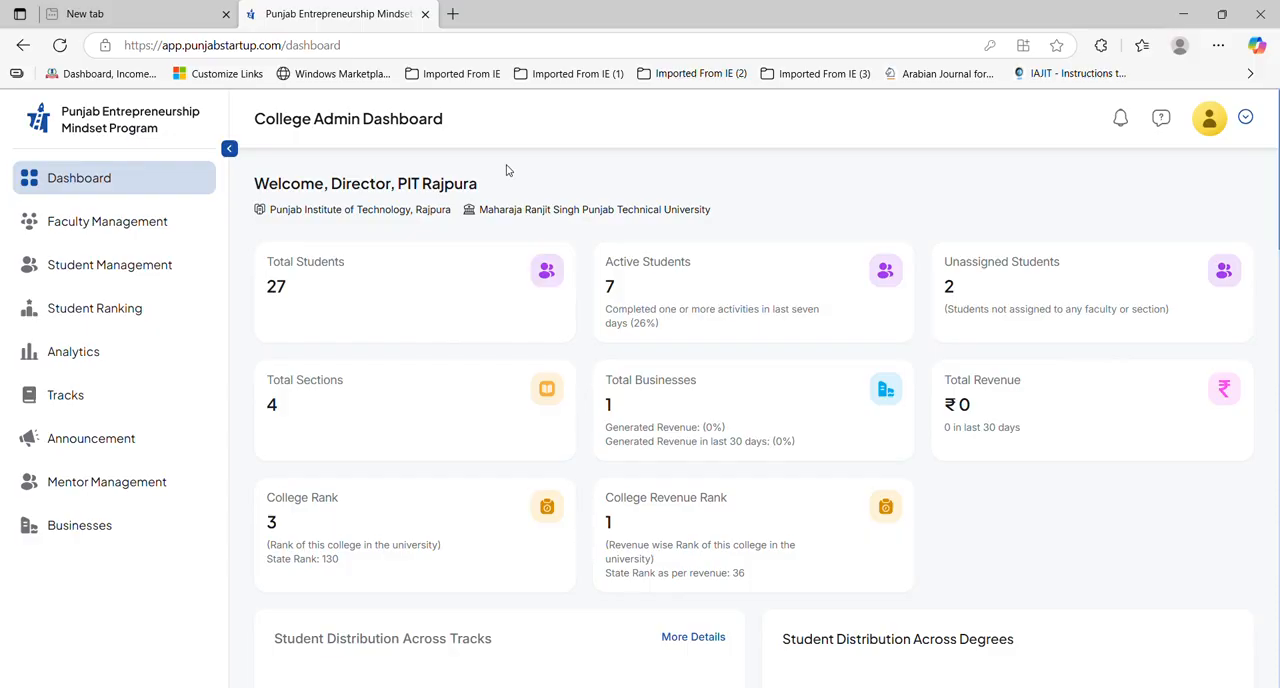
mouse_move(256, 148)
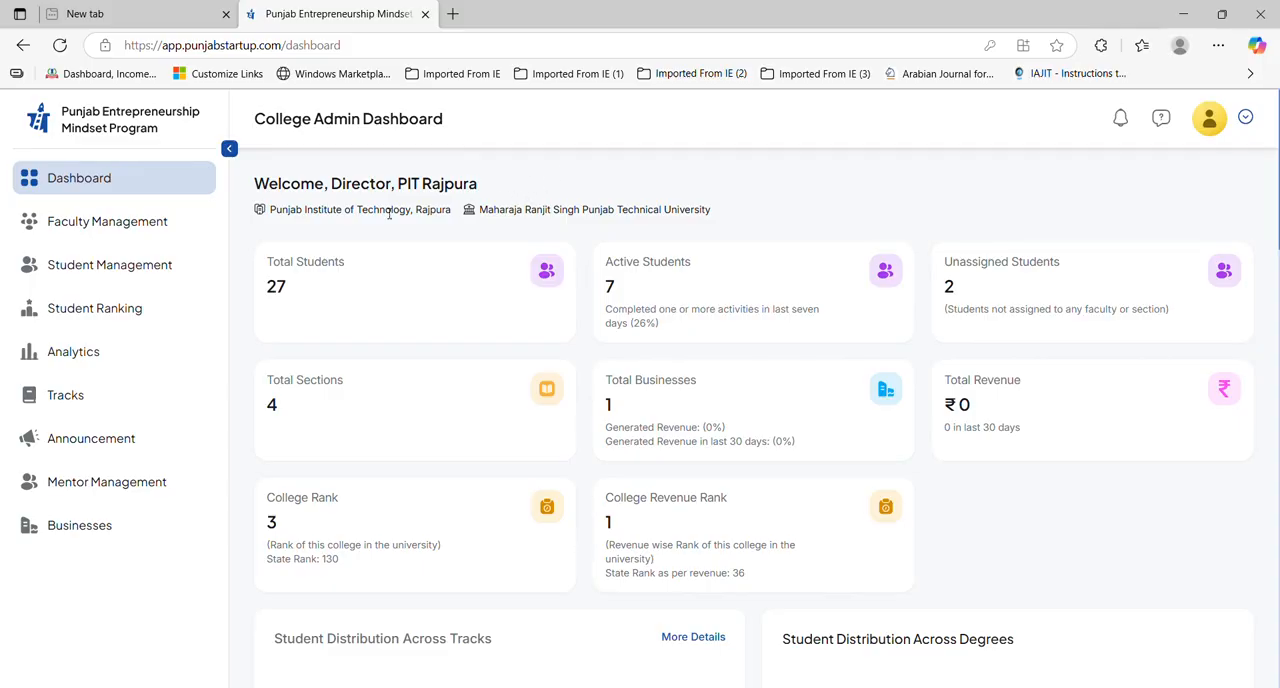
mouse_move(386, 362)
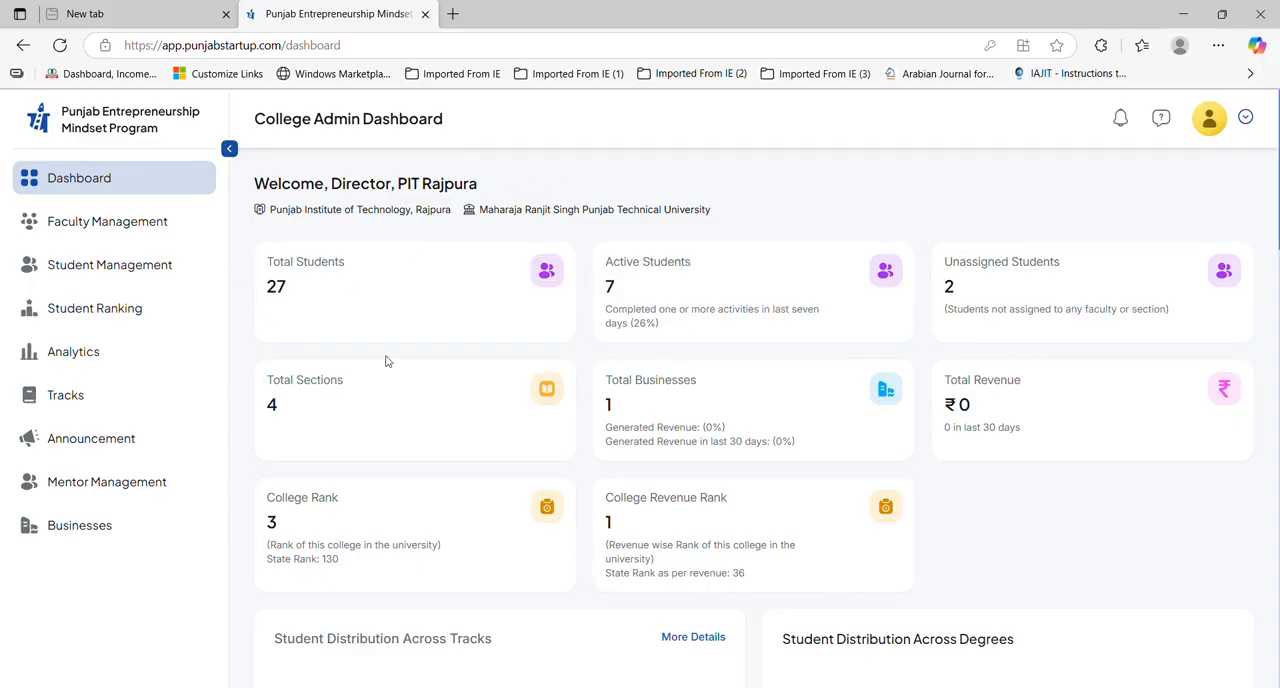
mouse_move(264, 226)
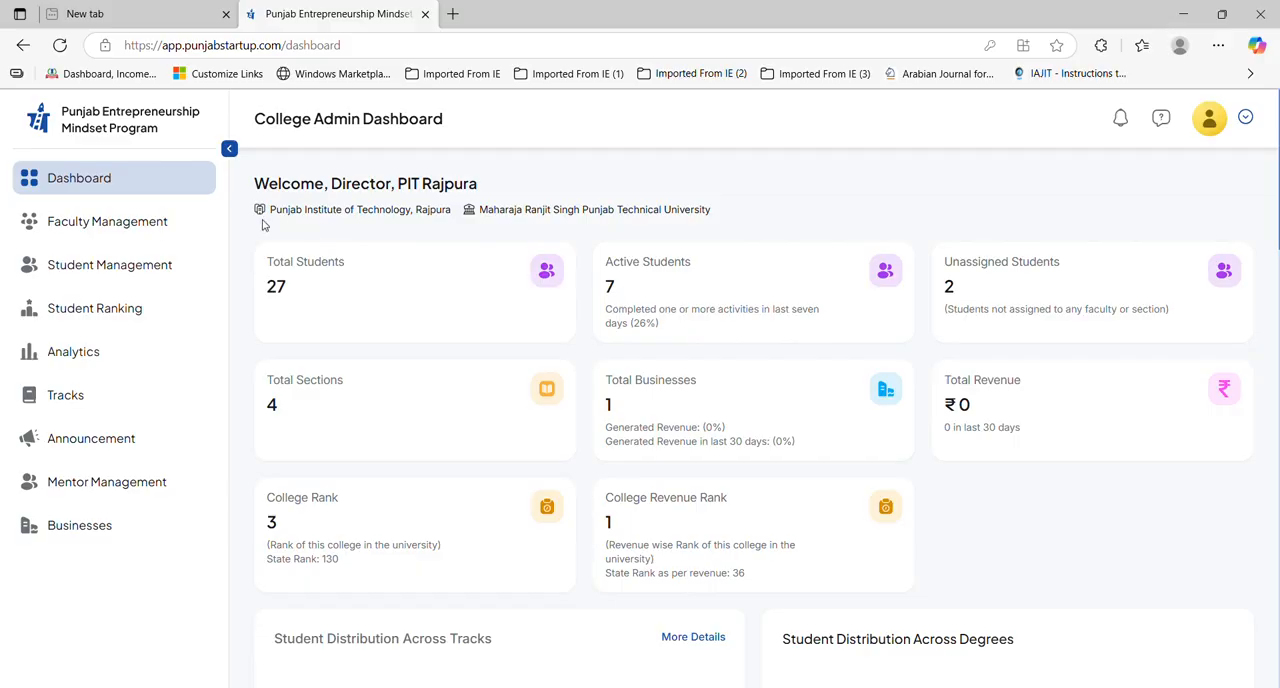
mouse_move(252, 250)
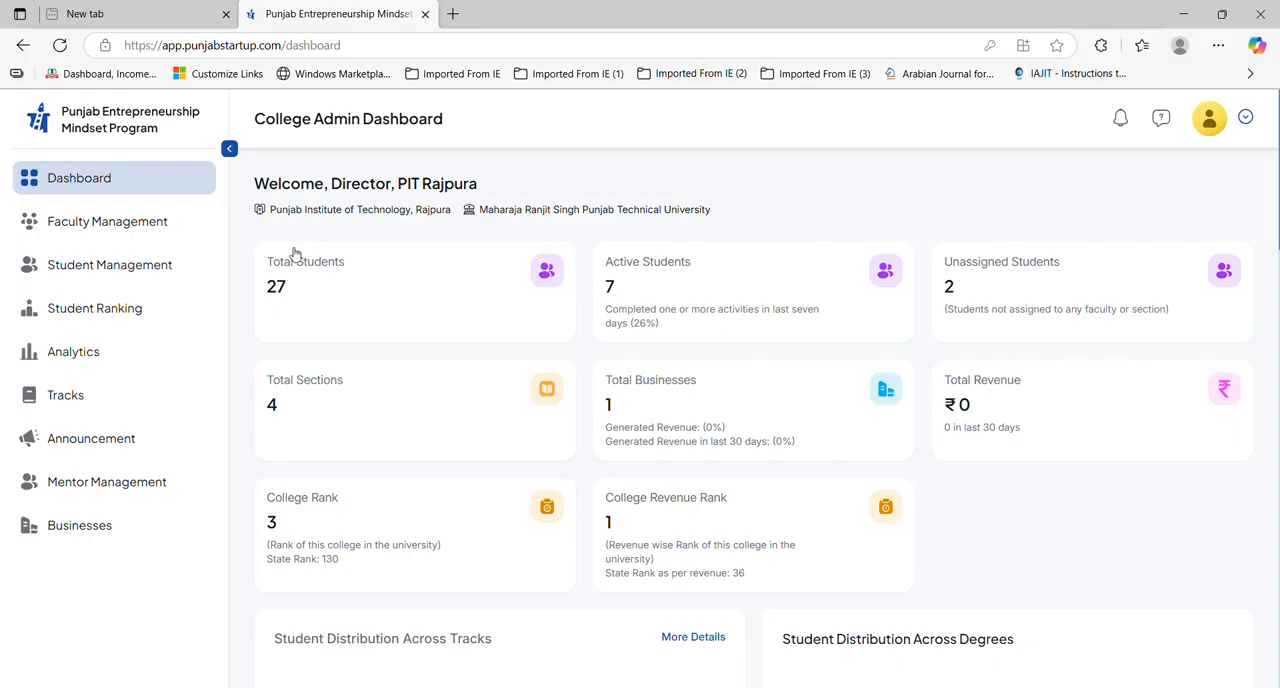
mouse_move(924, 232)
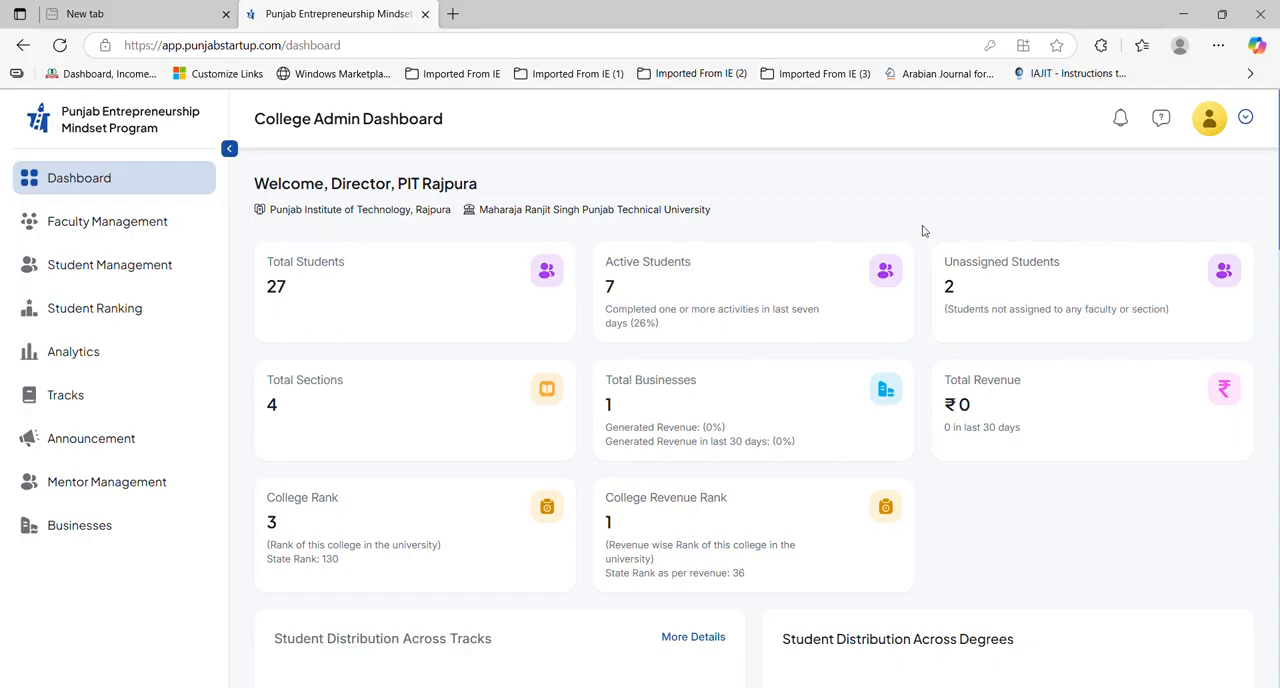
mouse_move(400, 324)
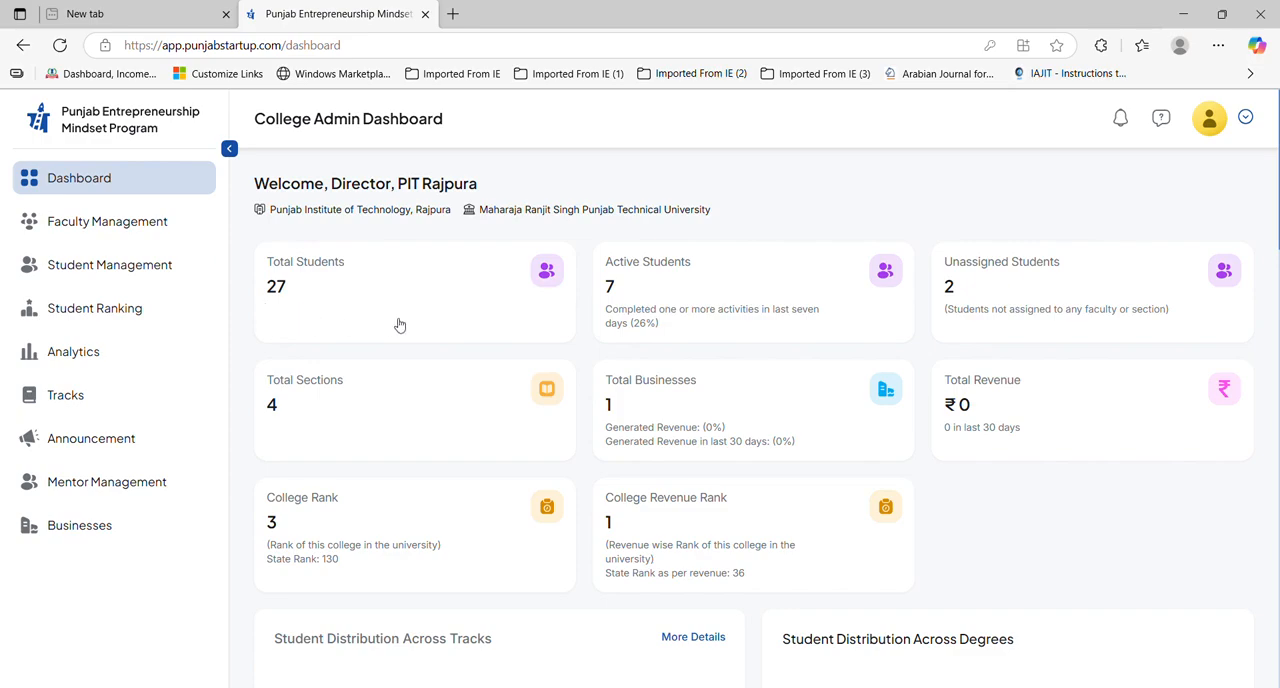
mouse_move(1012, 312)
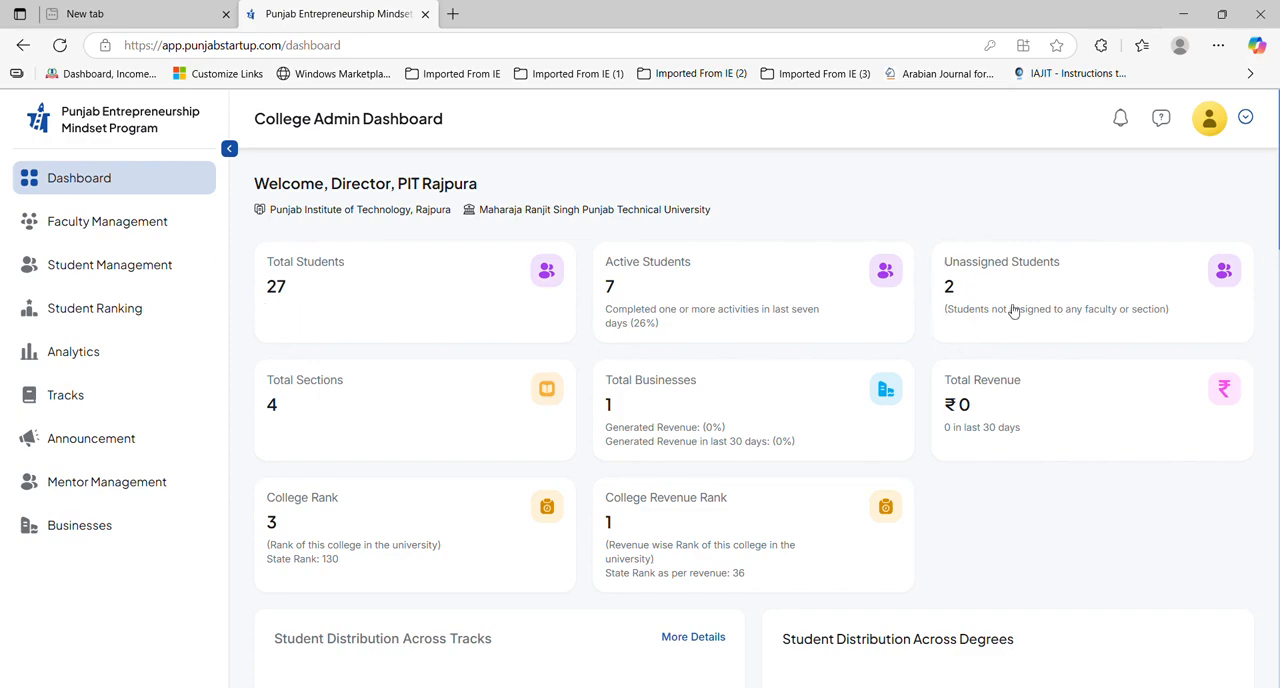
mouse_move(1008, 308)
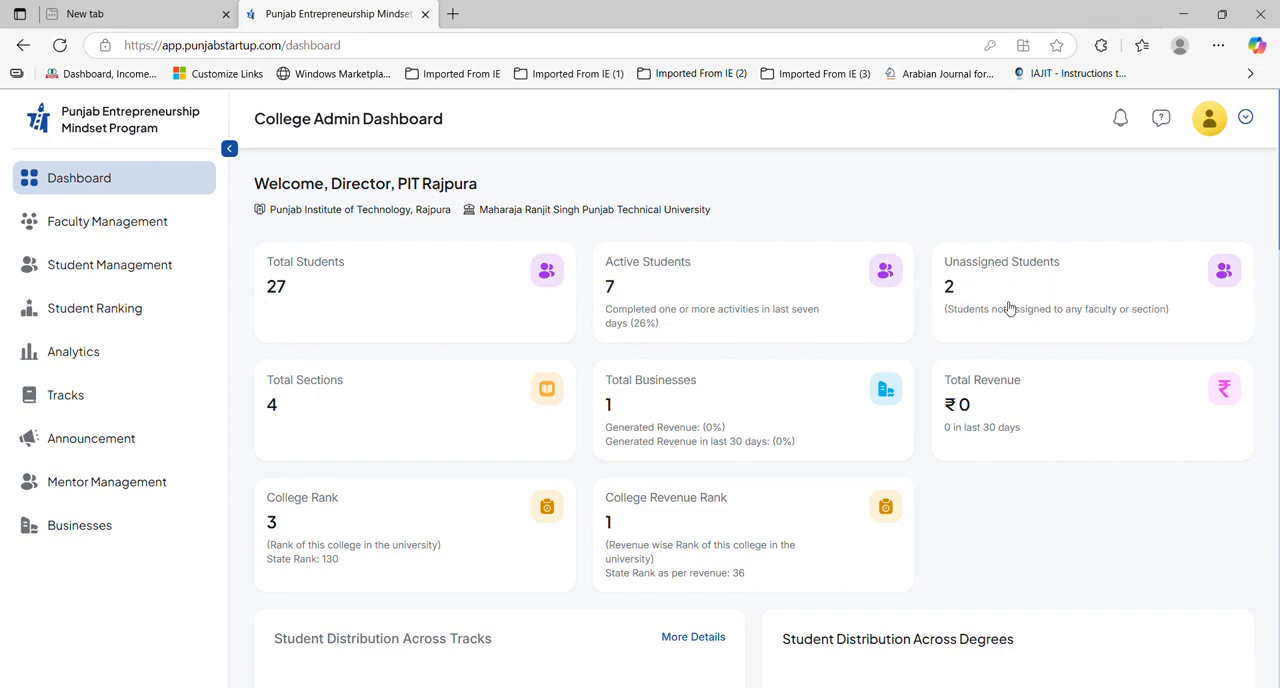
mouse_move(788, 296)
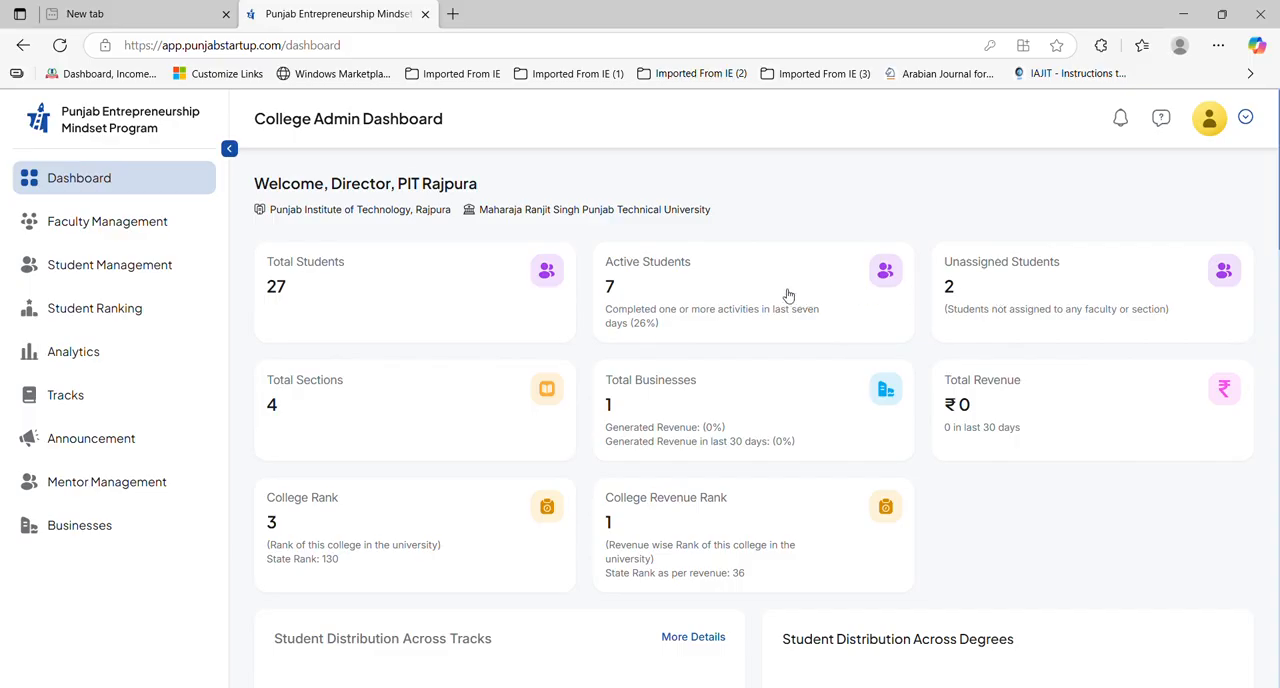
mouse_move(680, 276)
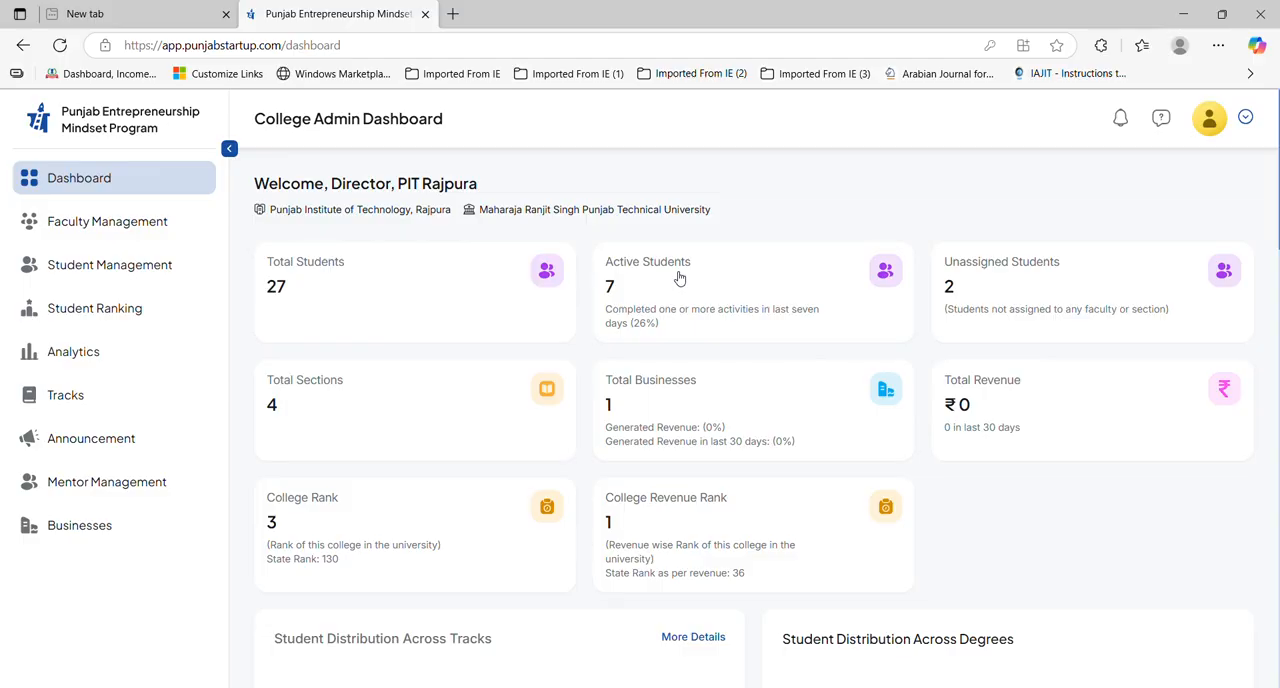
mouse_move(670, 288)
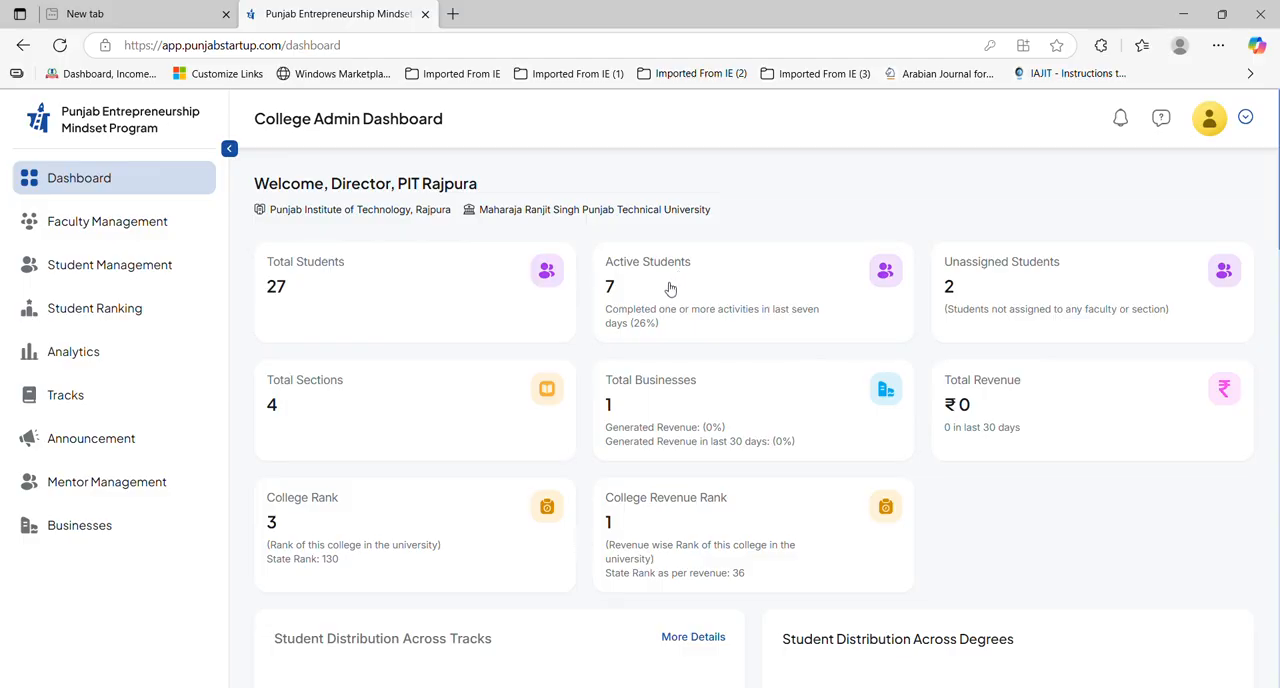
mouse_move(436, 264)
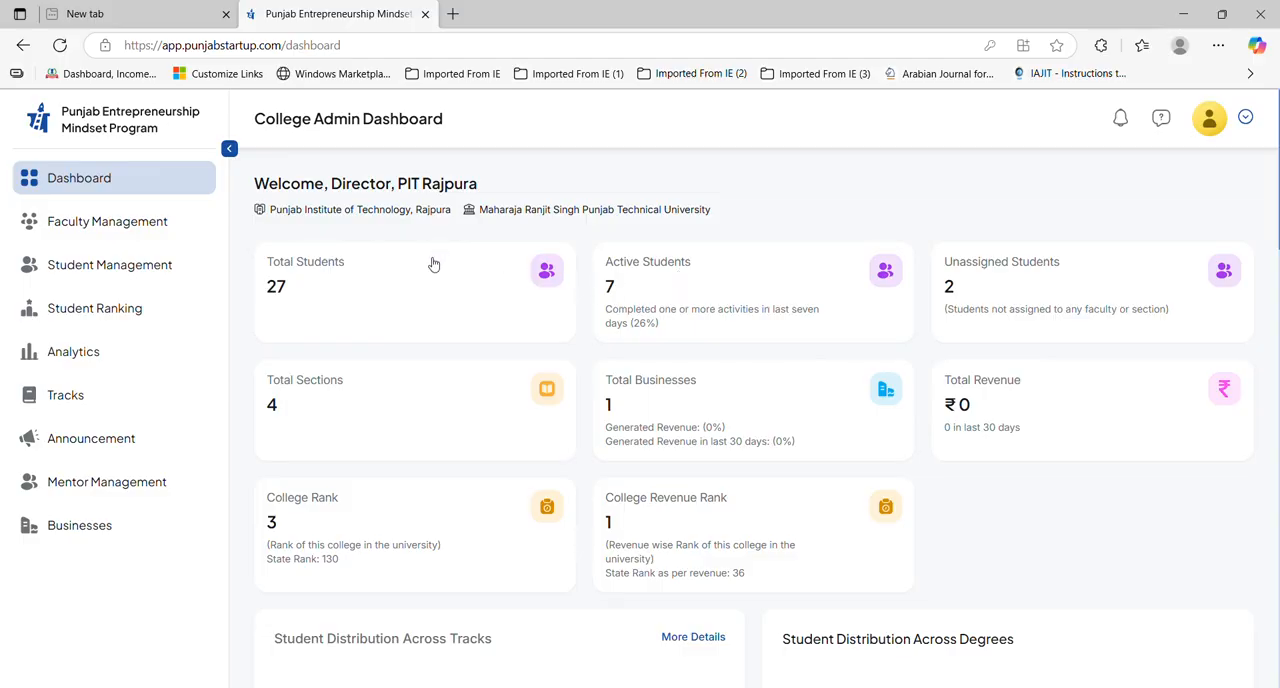
mouse_move(428, 312)
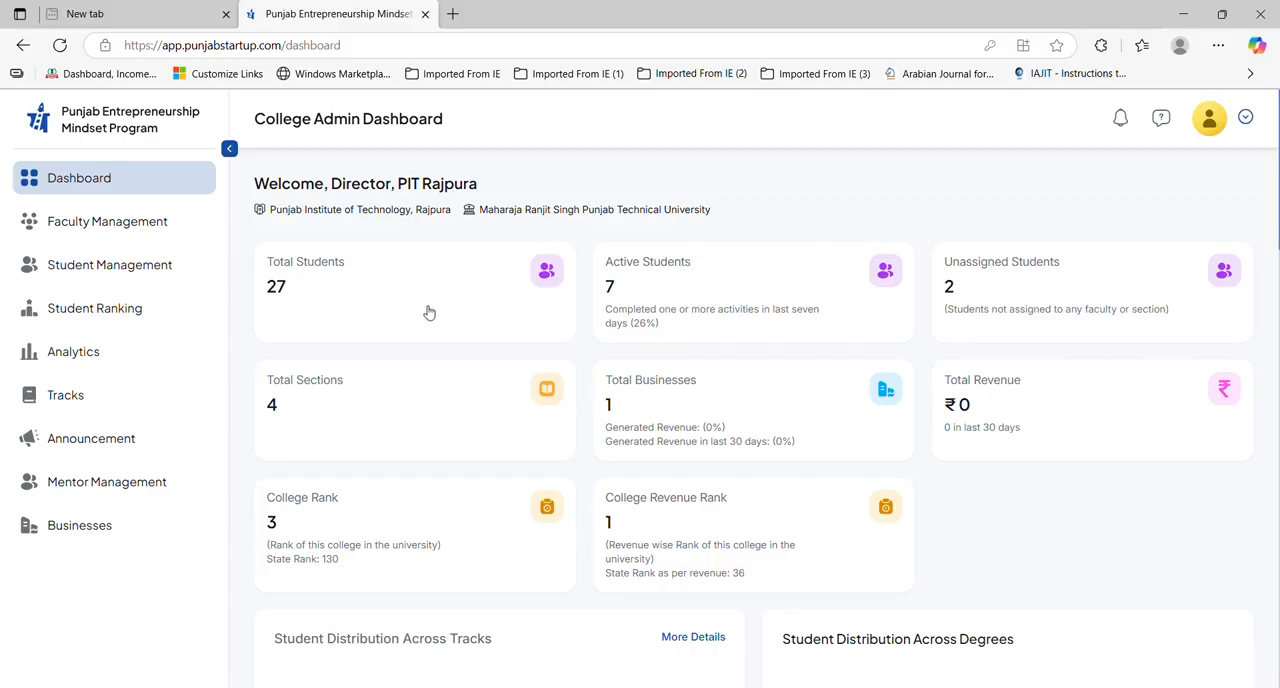
mouse_move(424, 304)
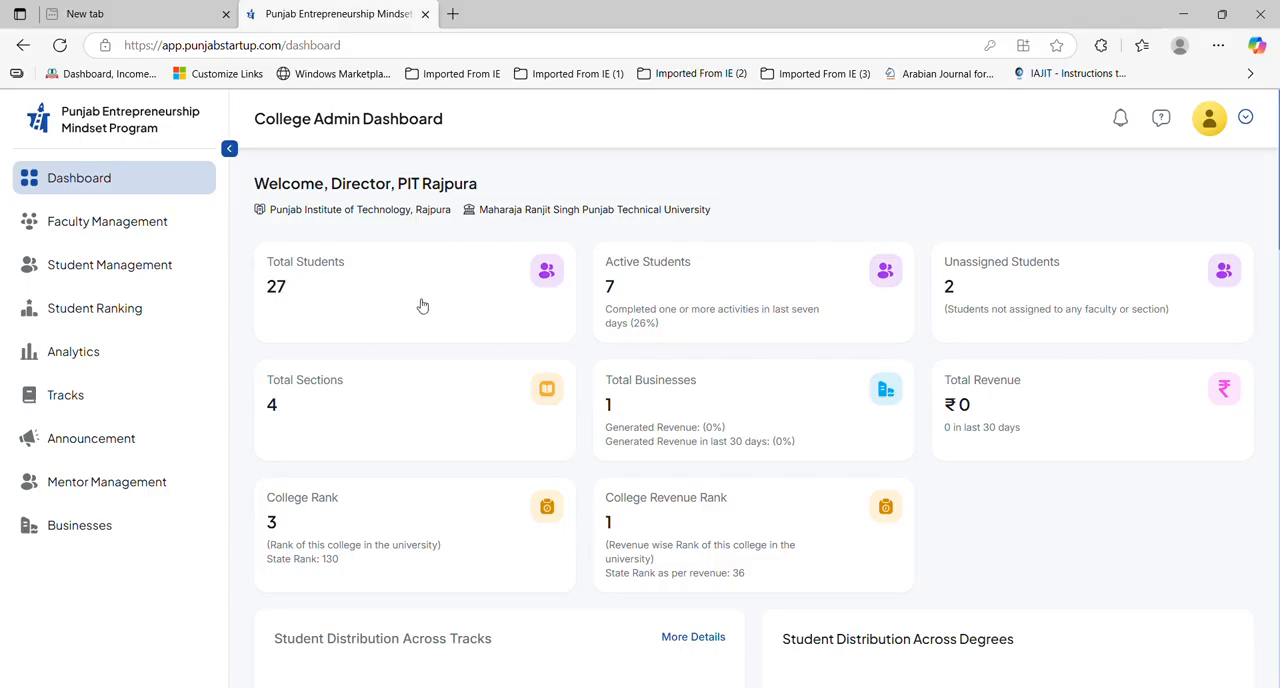
mouse_move(420, 296)
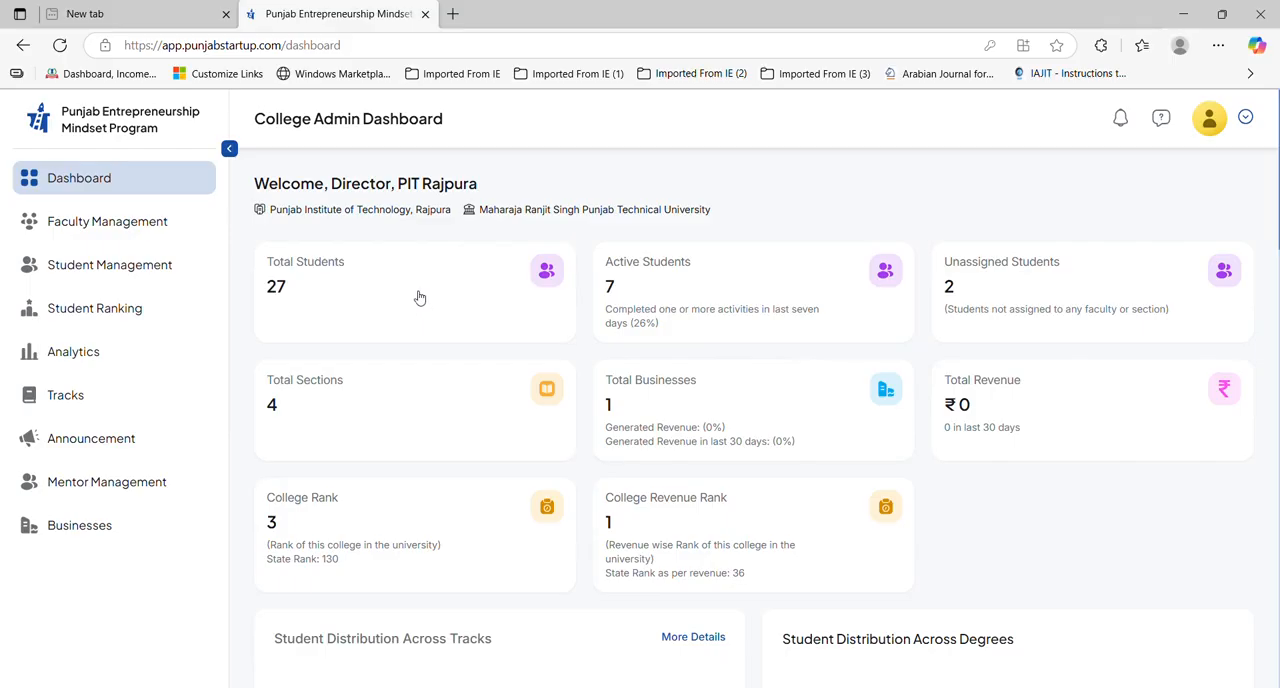
mouse_move(414, 286)
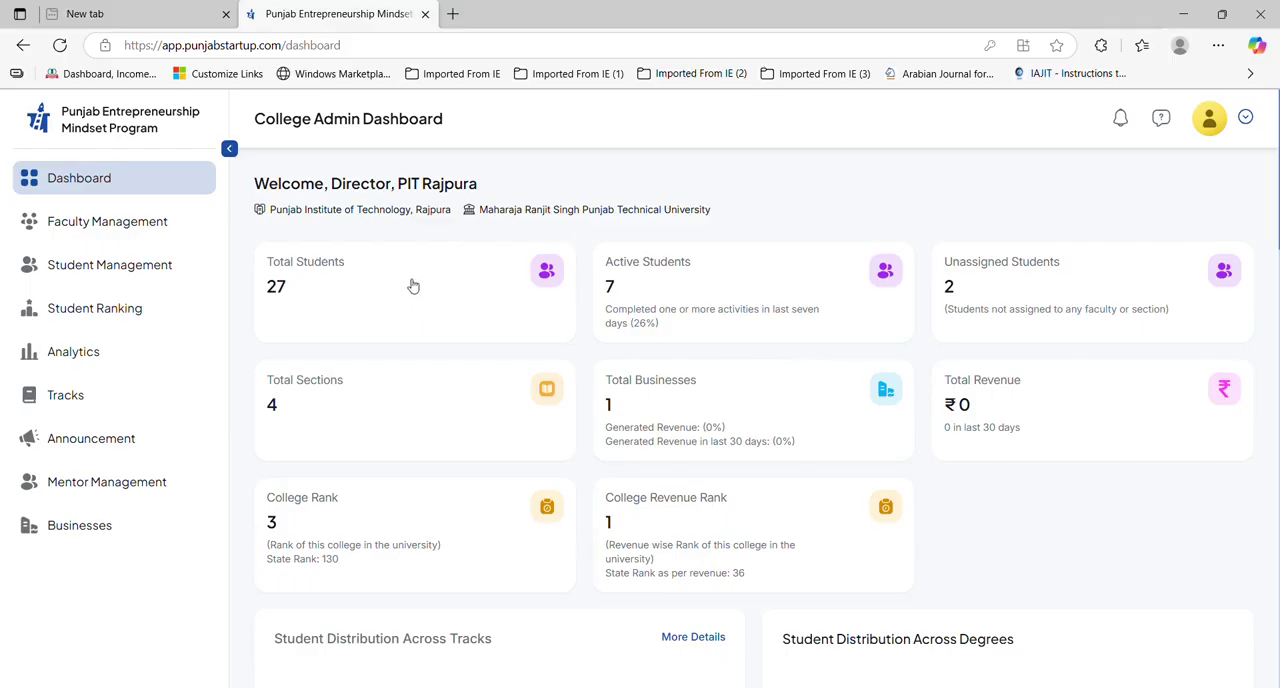
mouse_move(342, 216)
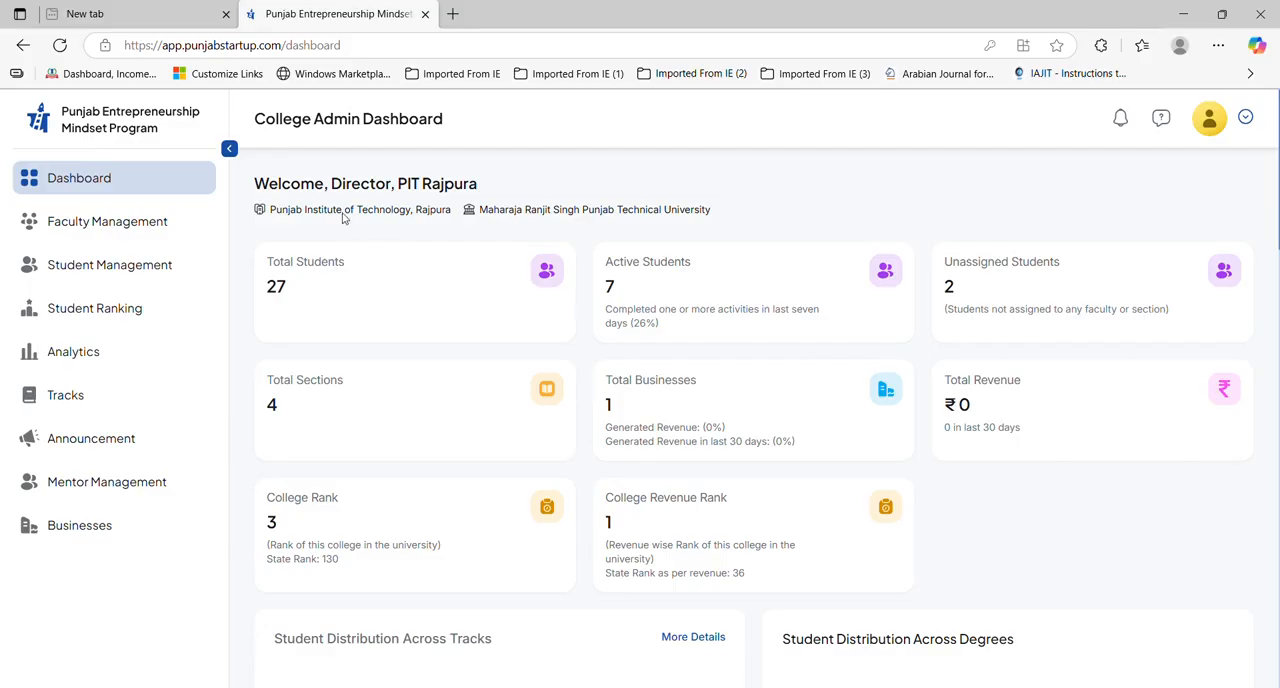
Step: Show the Unassigned Students list in Student Management (2 of 27 students)
click(110, 264)
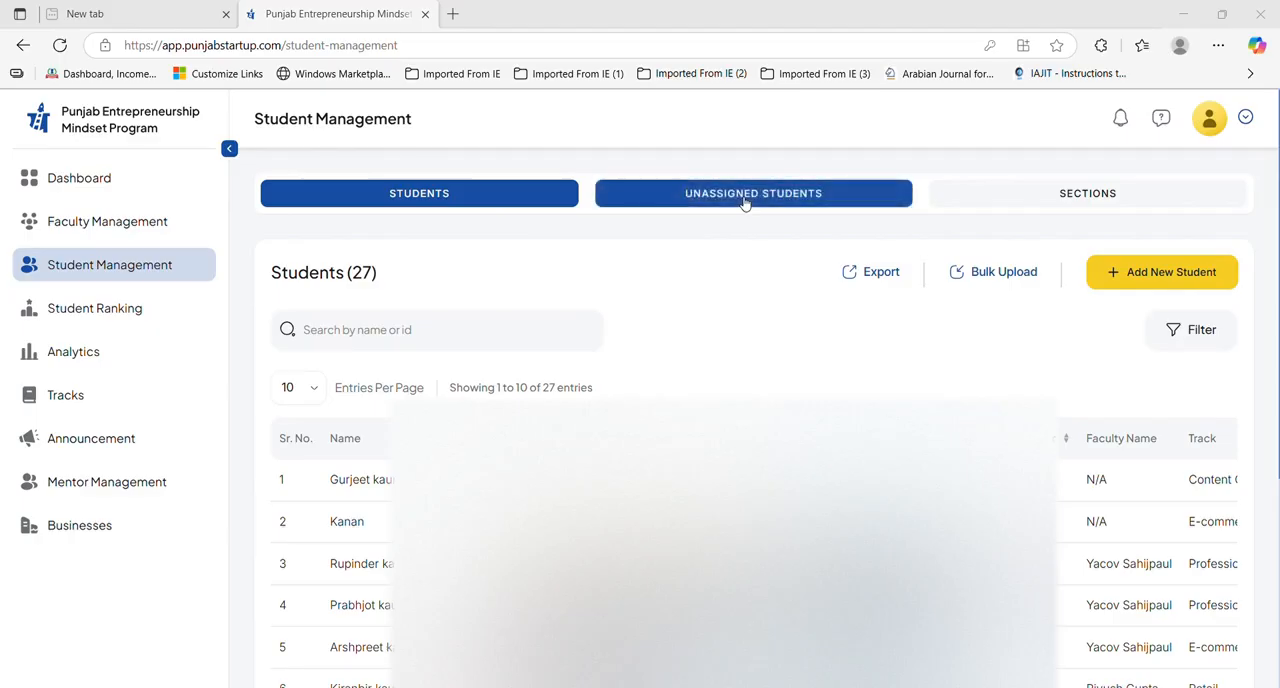
click(752, 192)
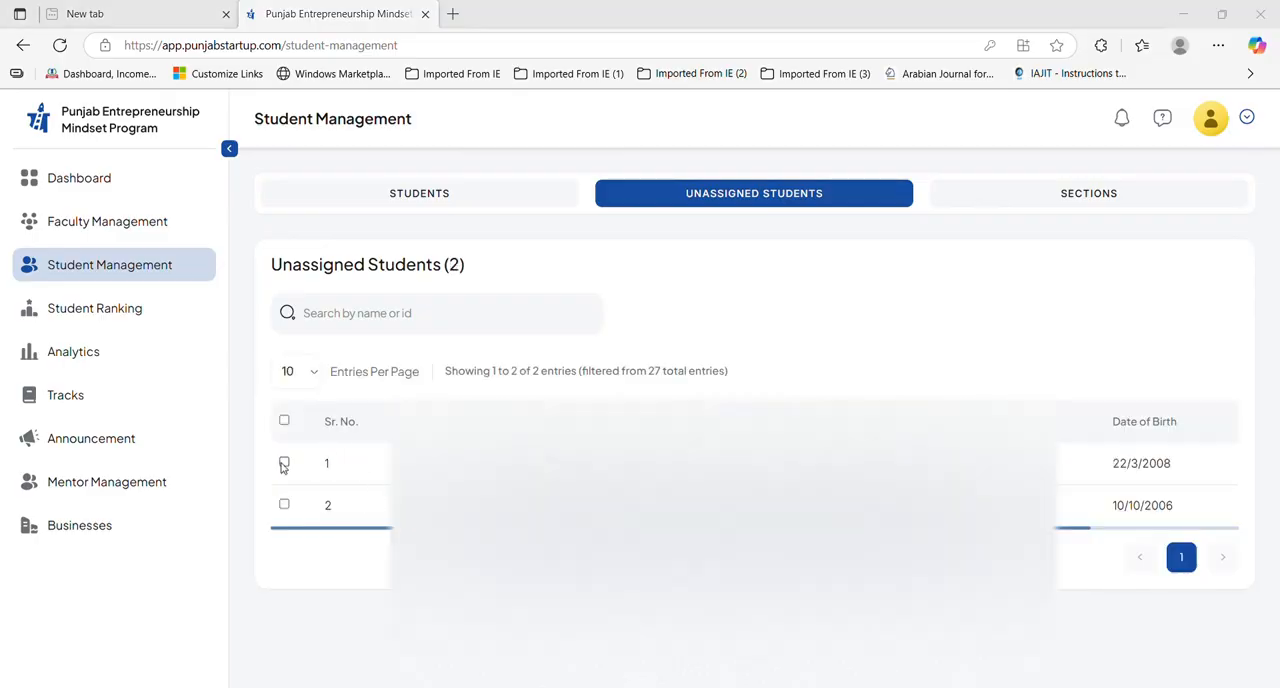
Step: Select both unassigned students and start 'Assign to Section (2)'
click(284, 420)
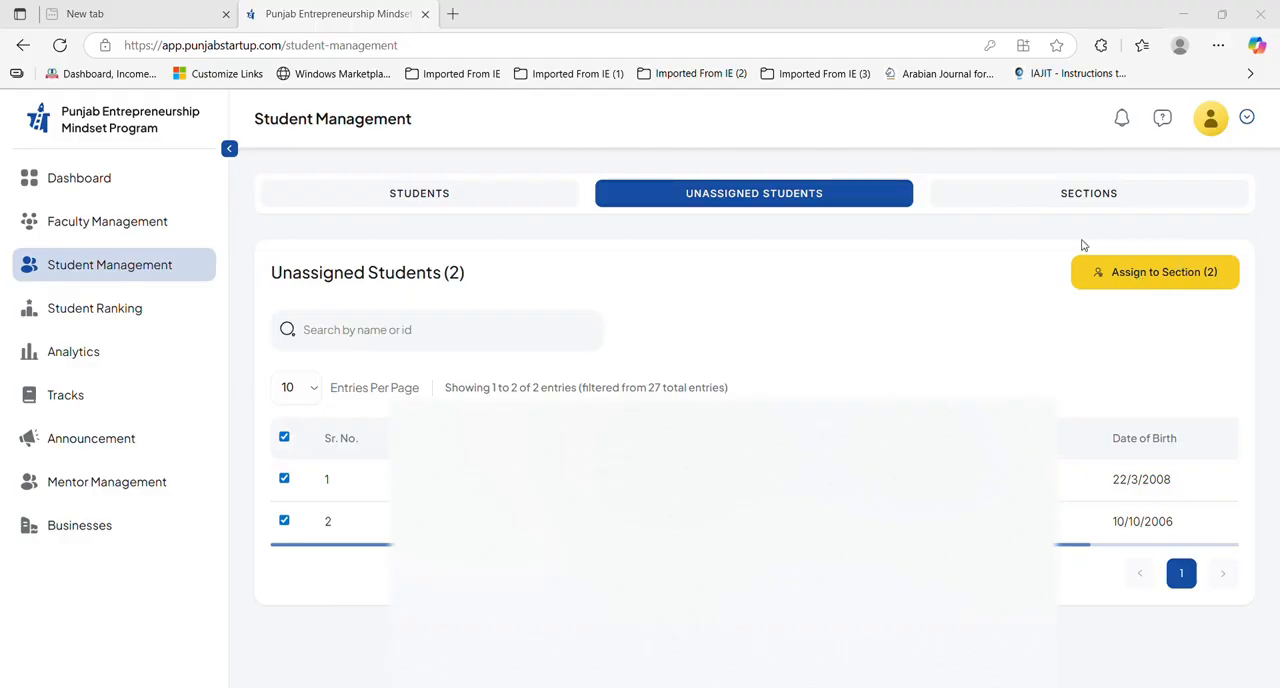
mouse_move(1036, 280)
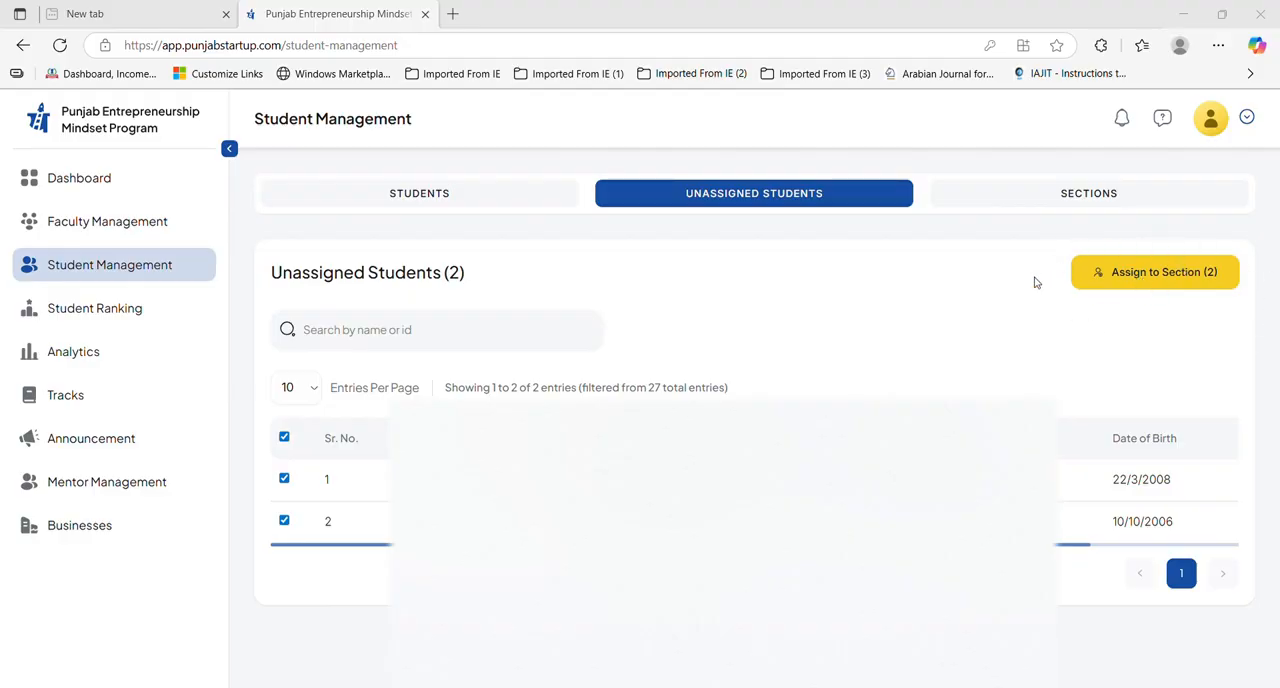
mouse_move(1120, 284)
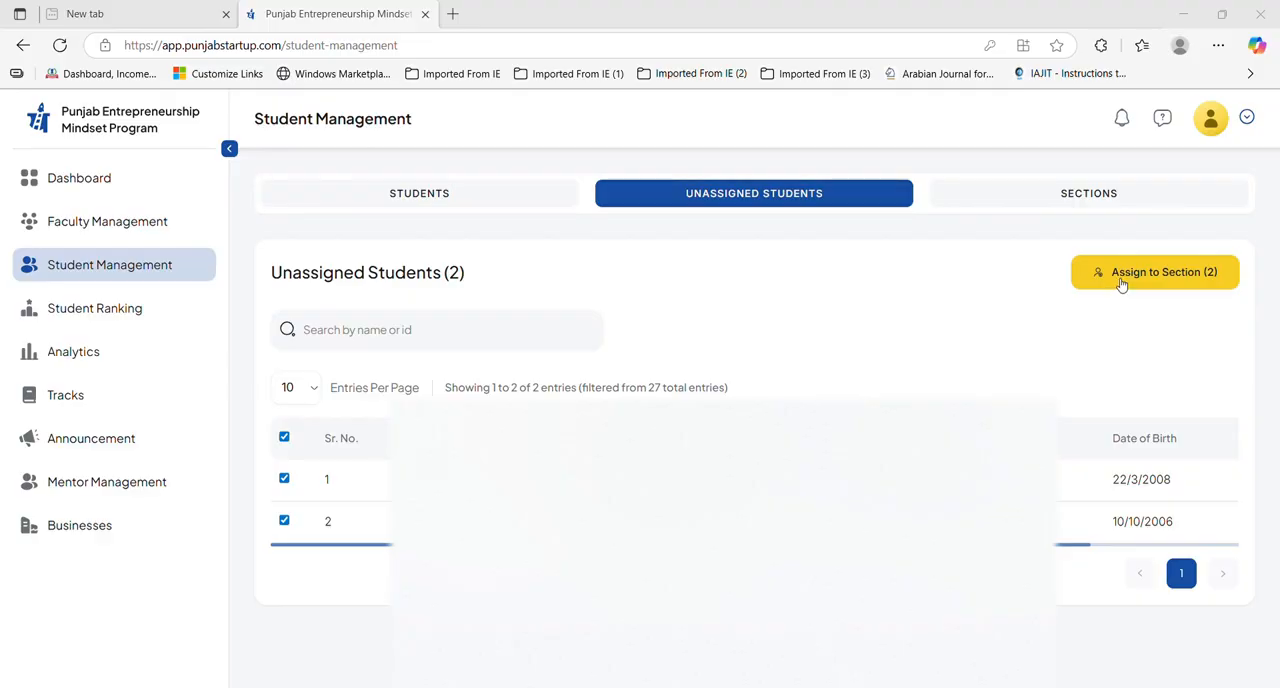
click(1154, 272)
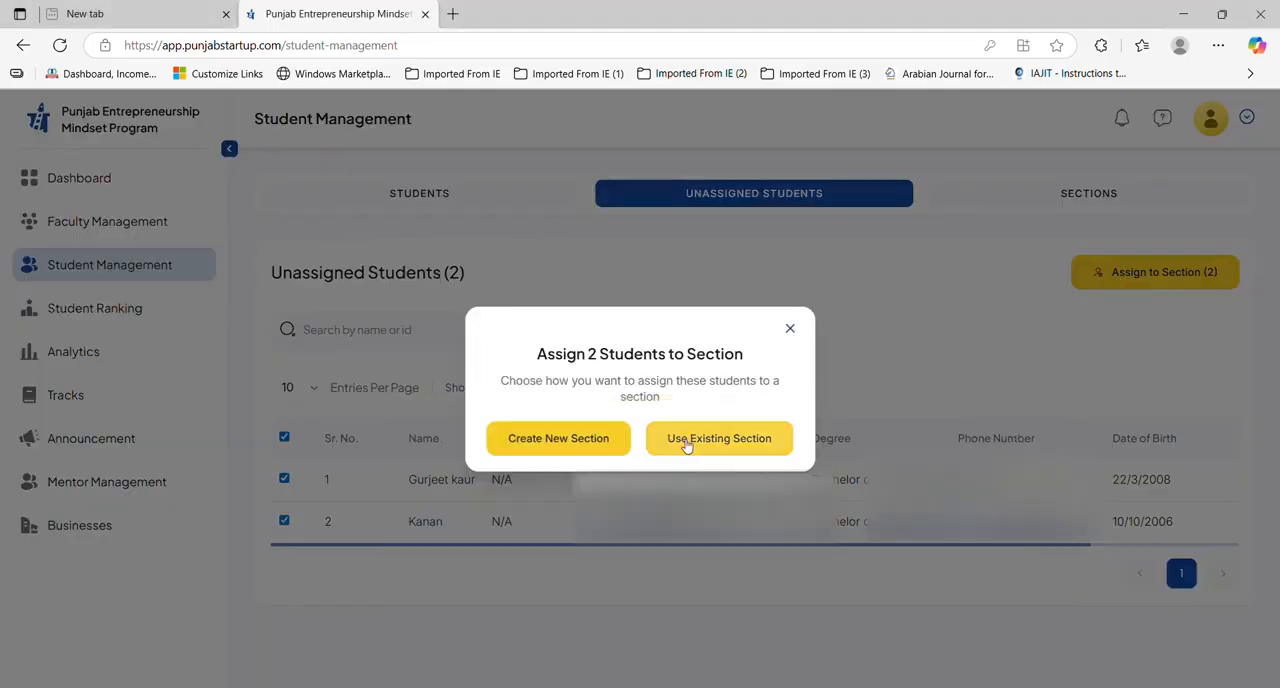
Step: Assign both students to the existing B.Tech. 2025 Batch section, now listing 6 students
click(718, 438)
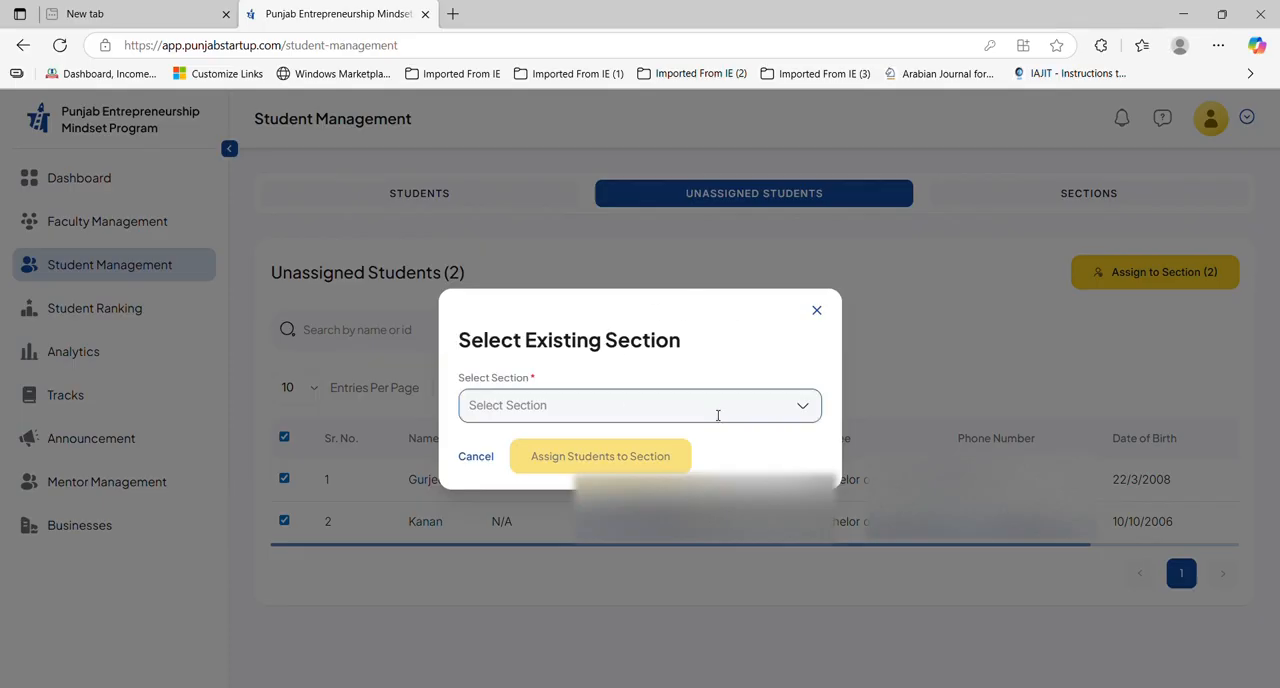
click(640, 406)
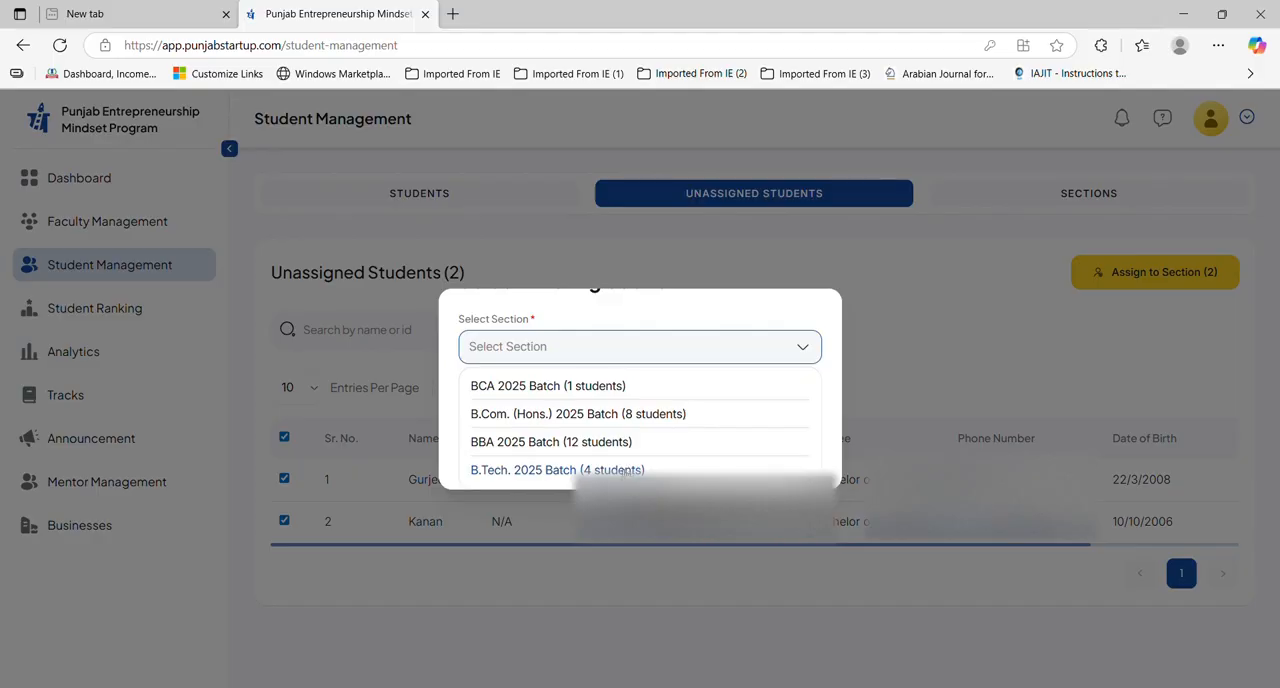
click(556, 470)
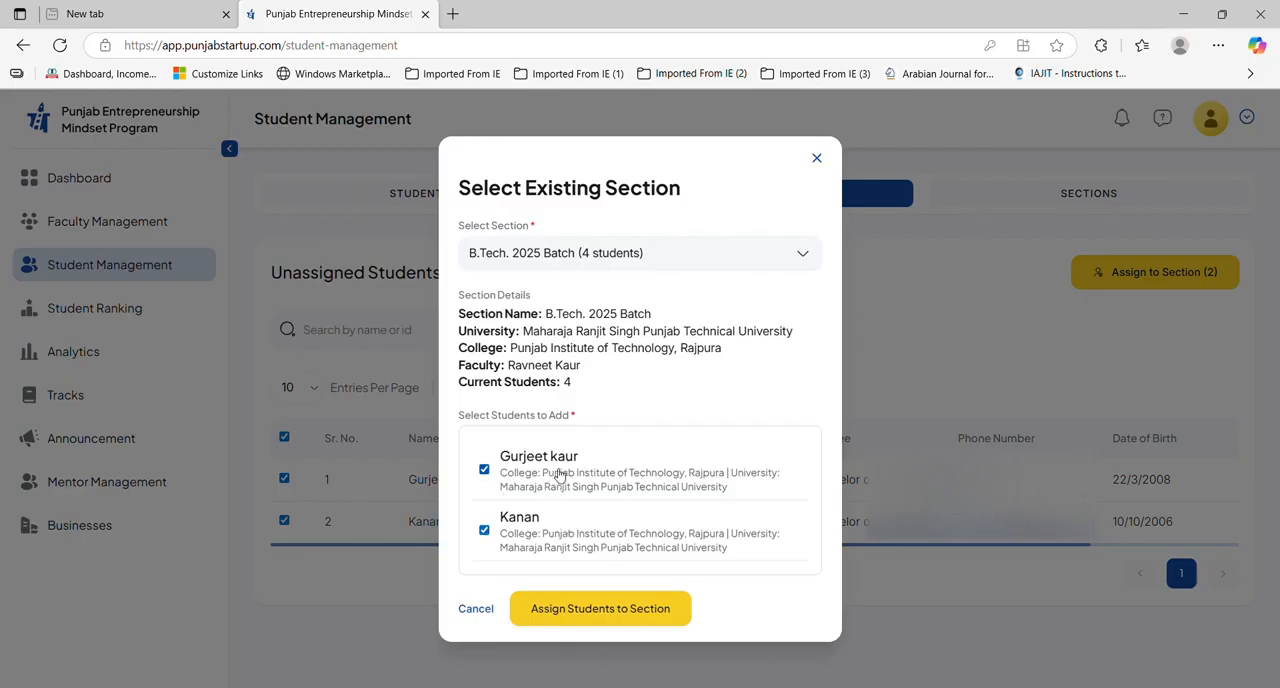
mouse_move(578, 620)
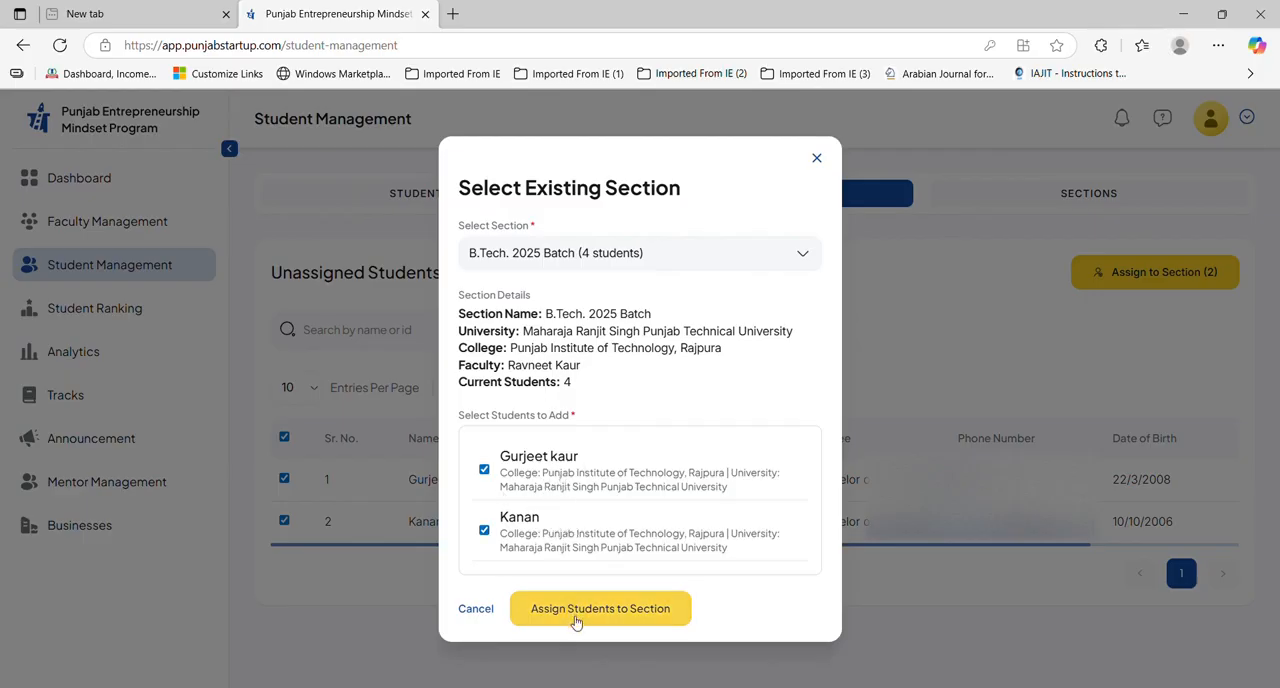
click(600, 608)
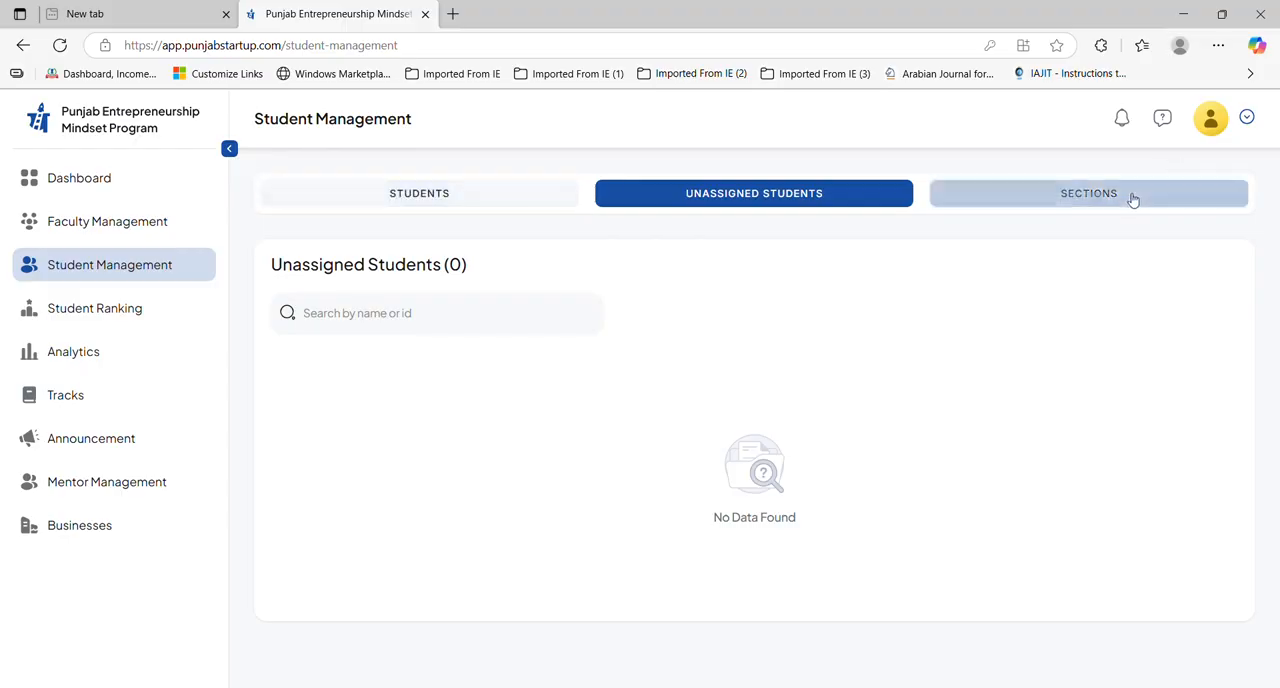
Step: View the Sections list showing the four sections
click(1088, 192)
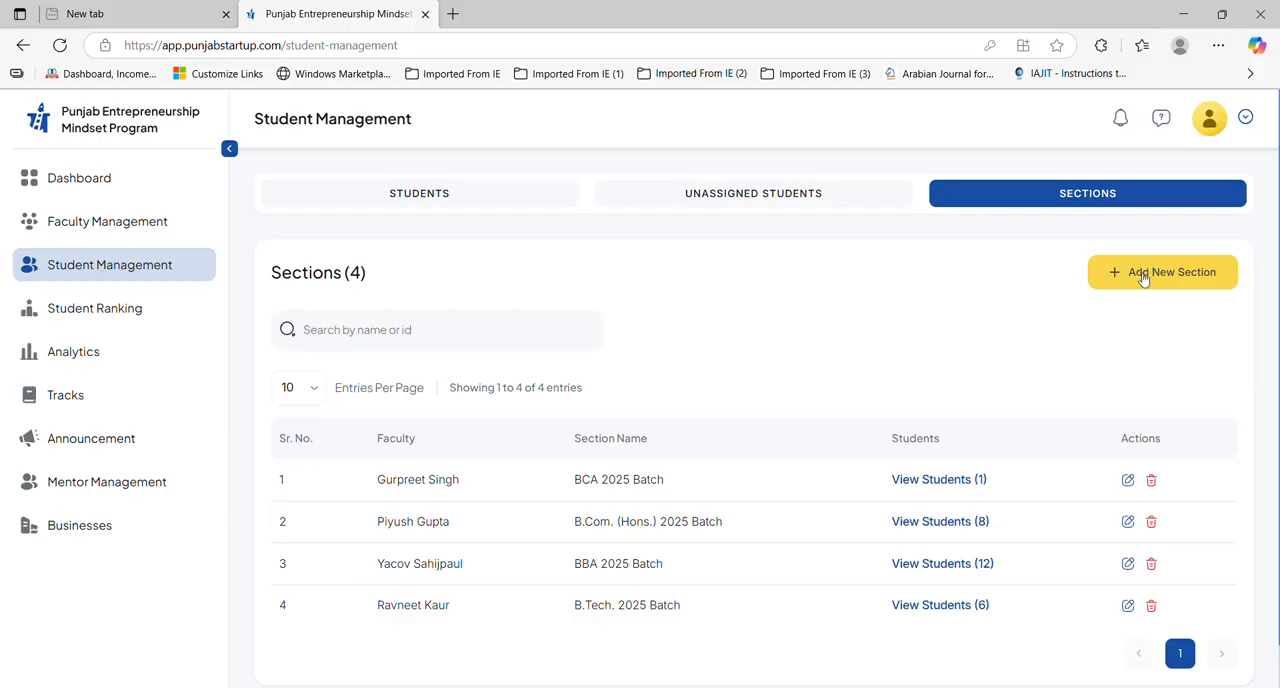
mouse_move(632, 504)
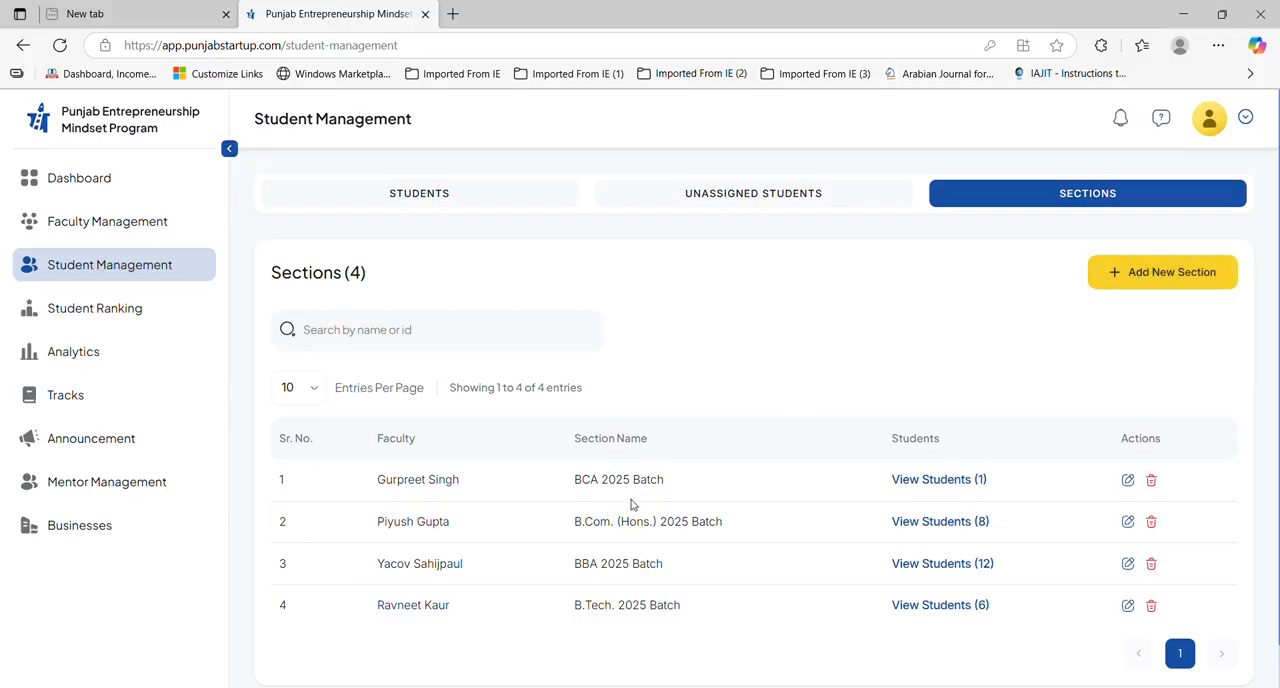
mouse_move(440, 484)
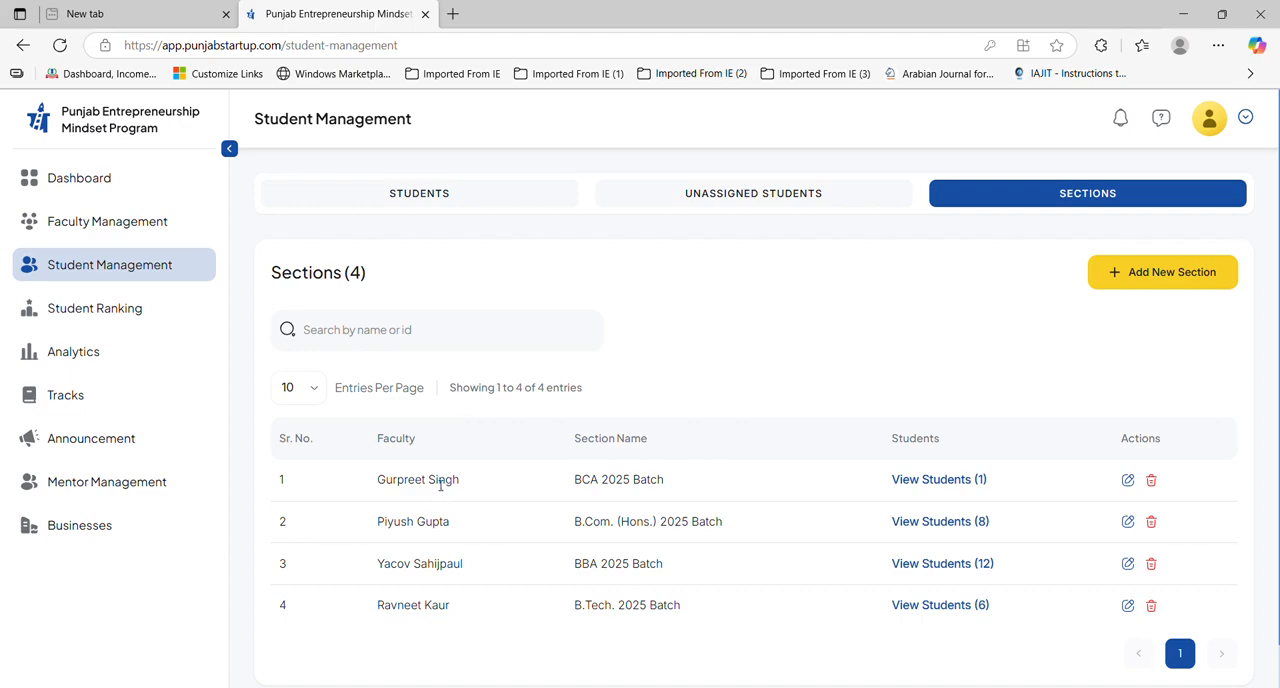
mouse_move(450, 468)
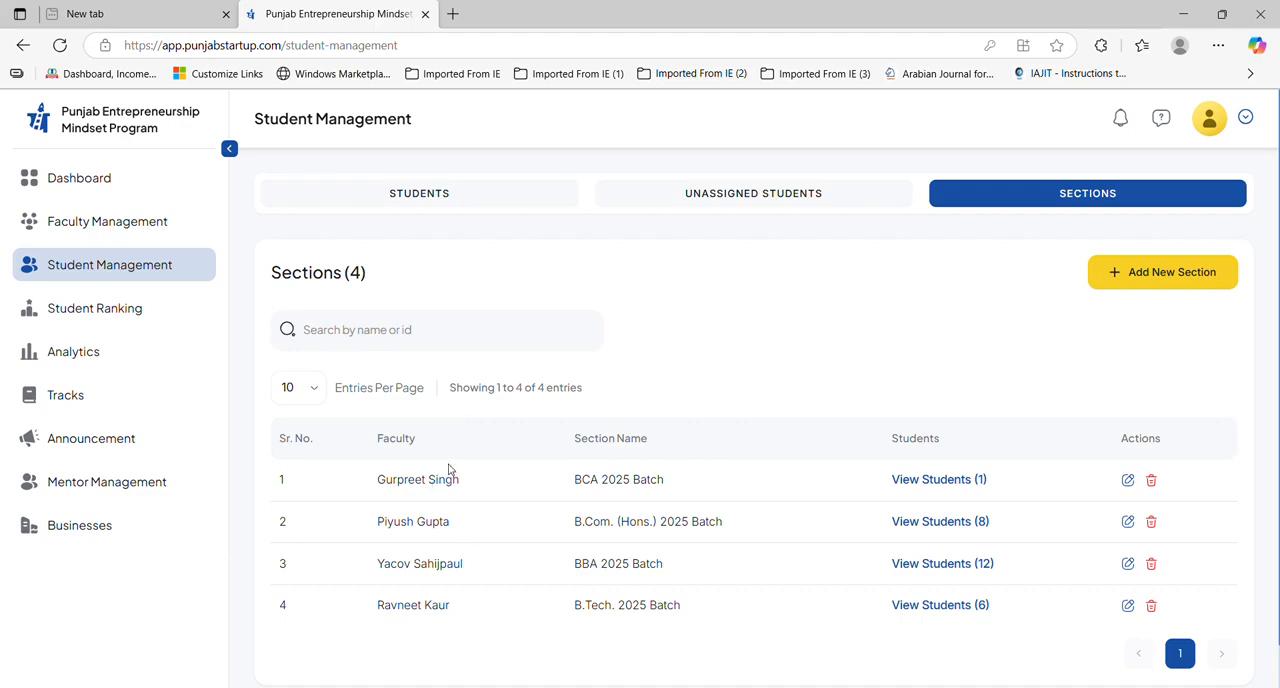
mouse_move(598, 648)
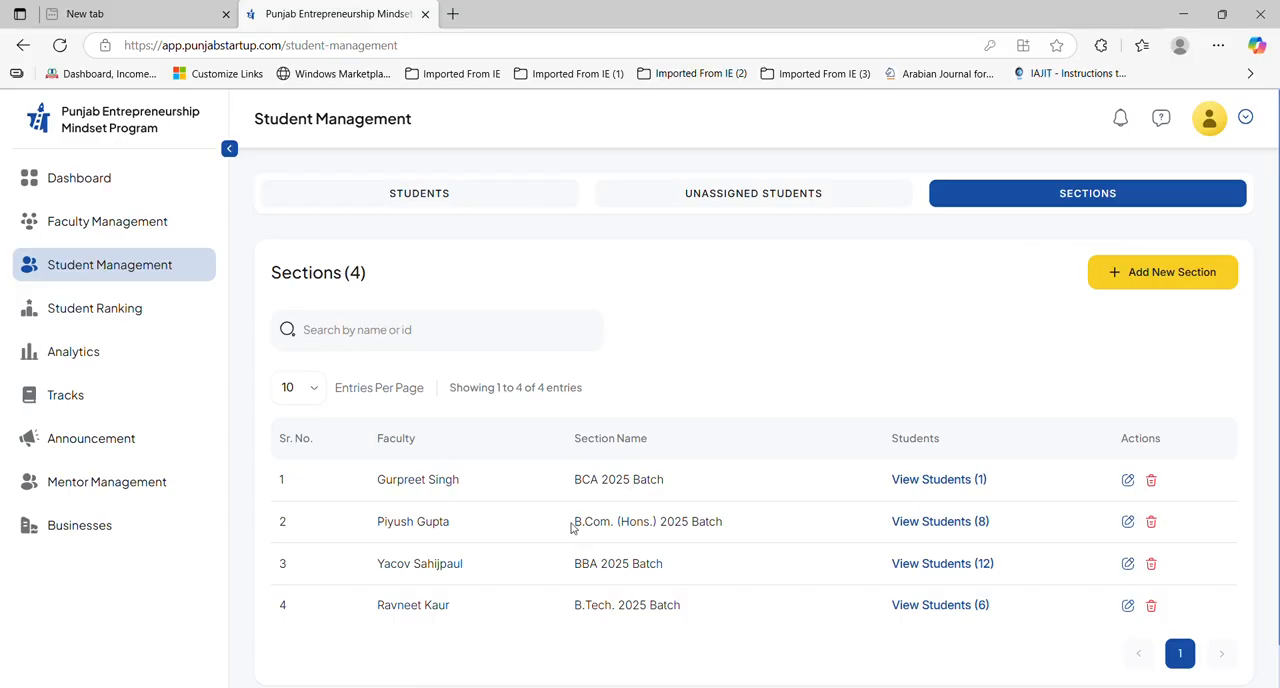
mouse_move(704, 352)
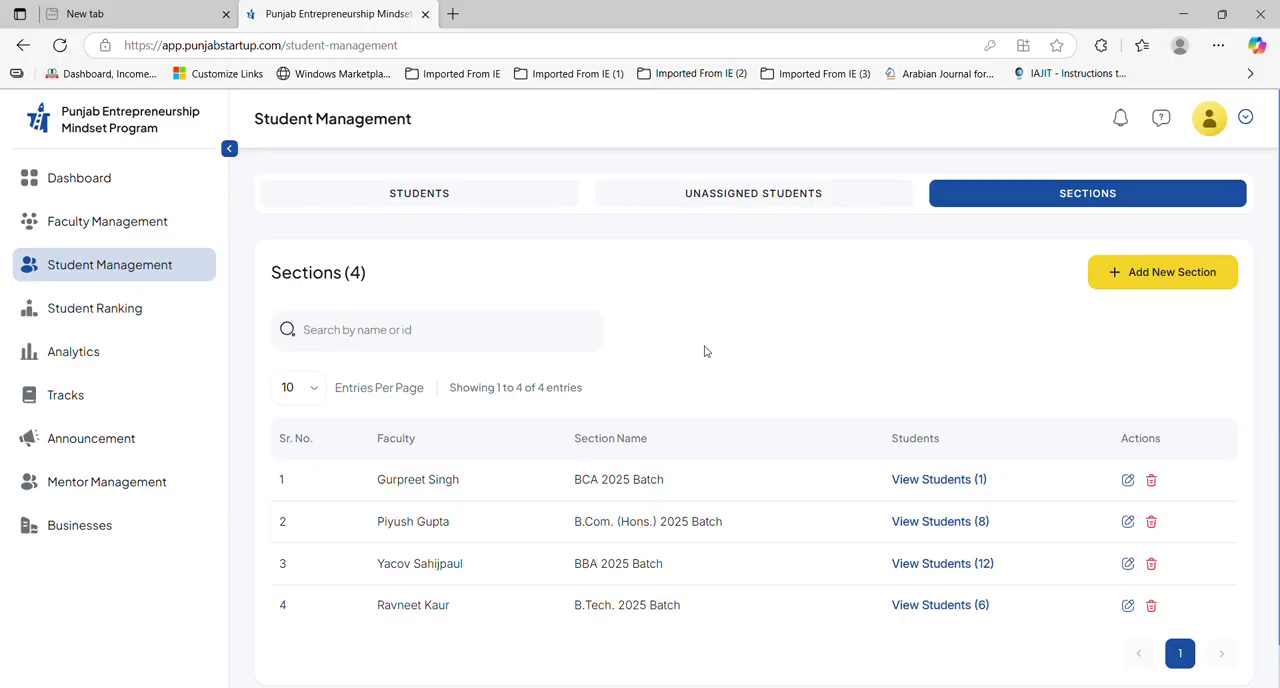
mouse_move(738, 314)
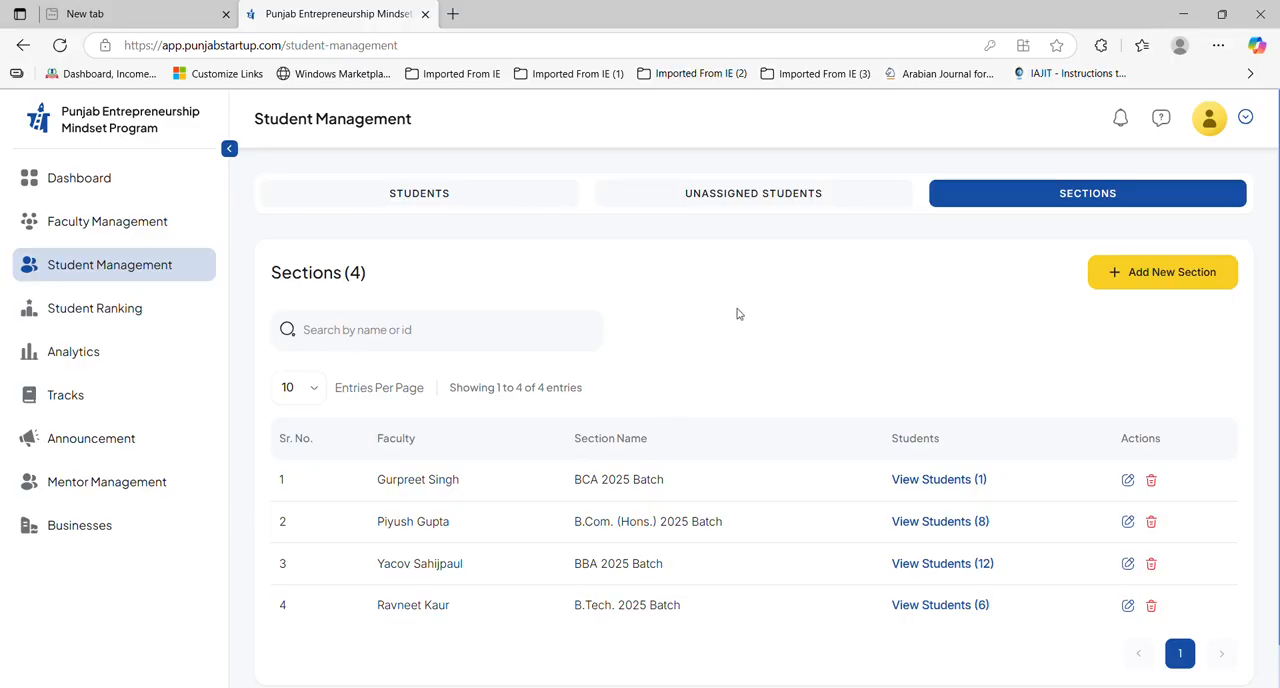
mouse_move(756, 300)
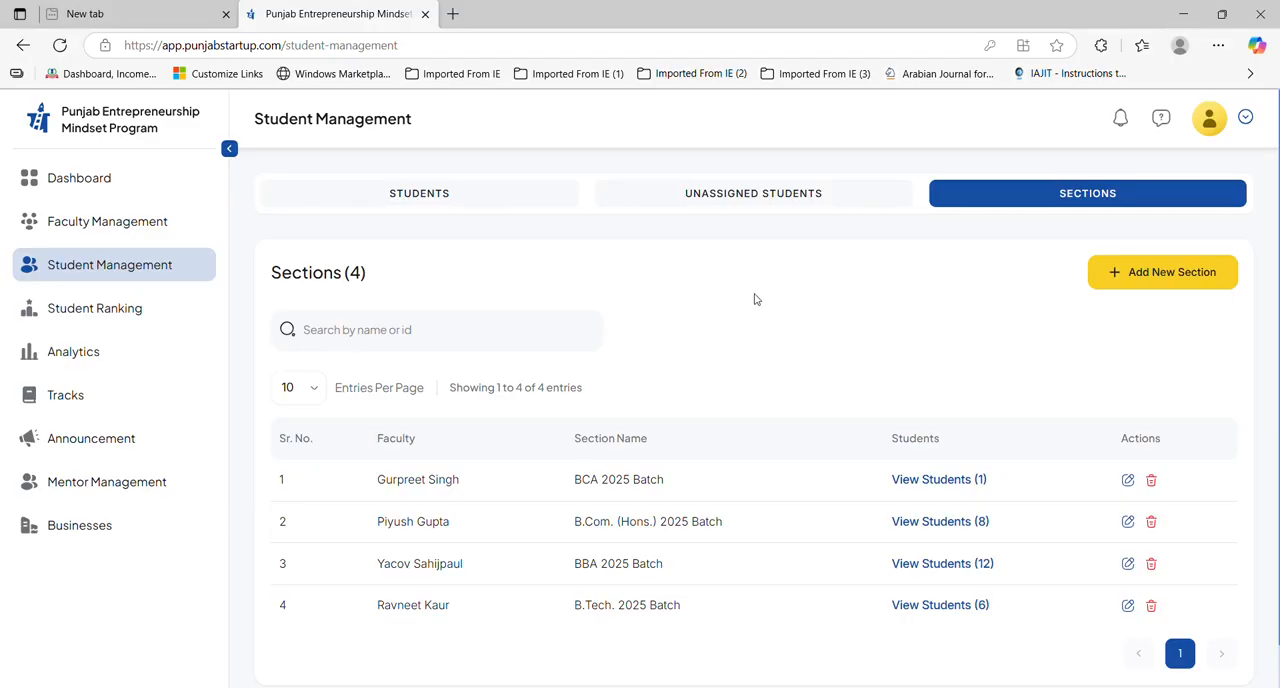
mouse_move(752, 310)
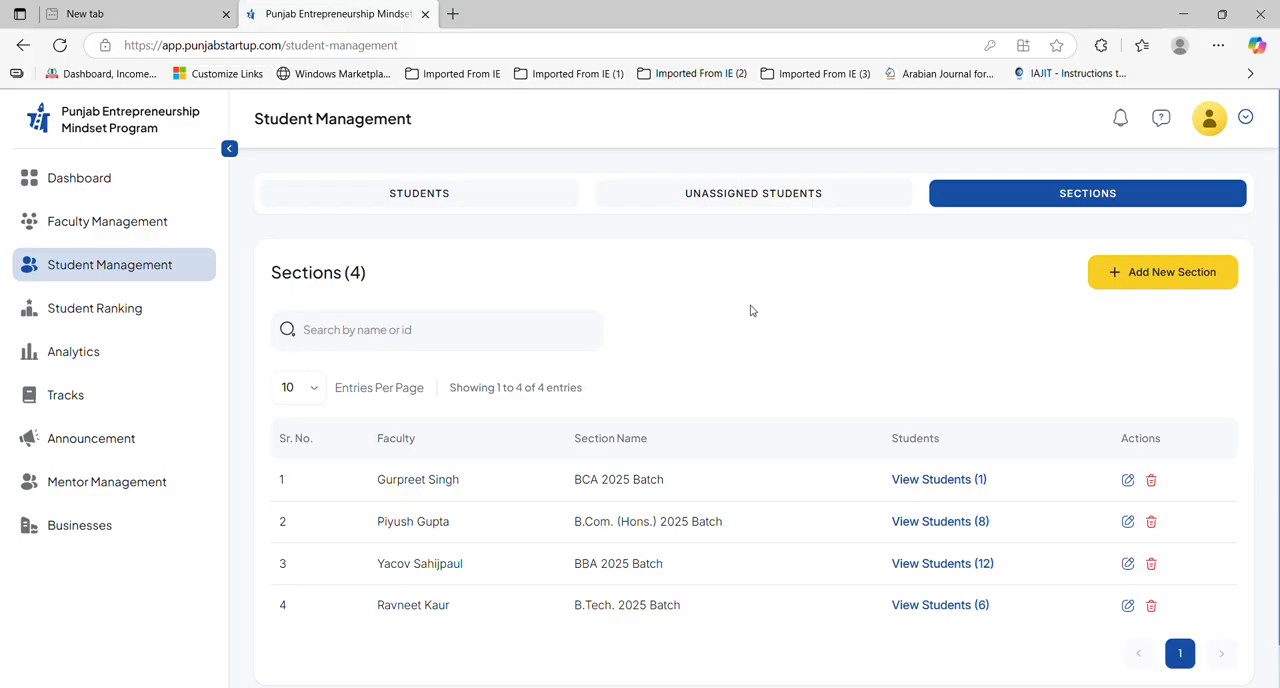
mouse_move(736, 350)
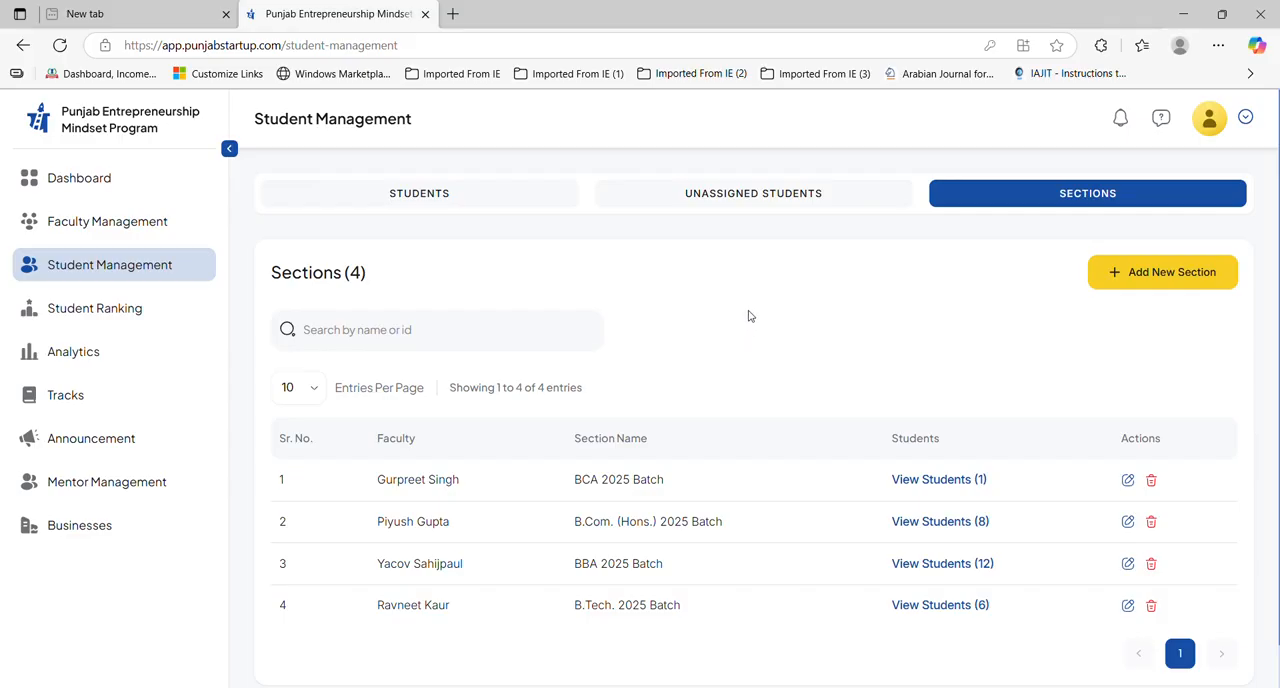
mouse_move(1086, 156)
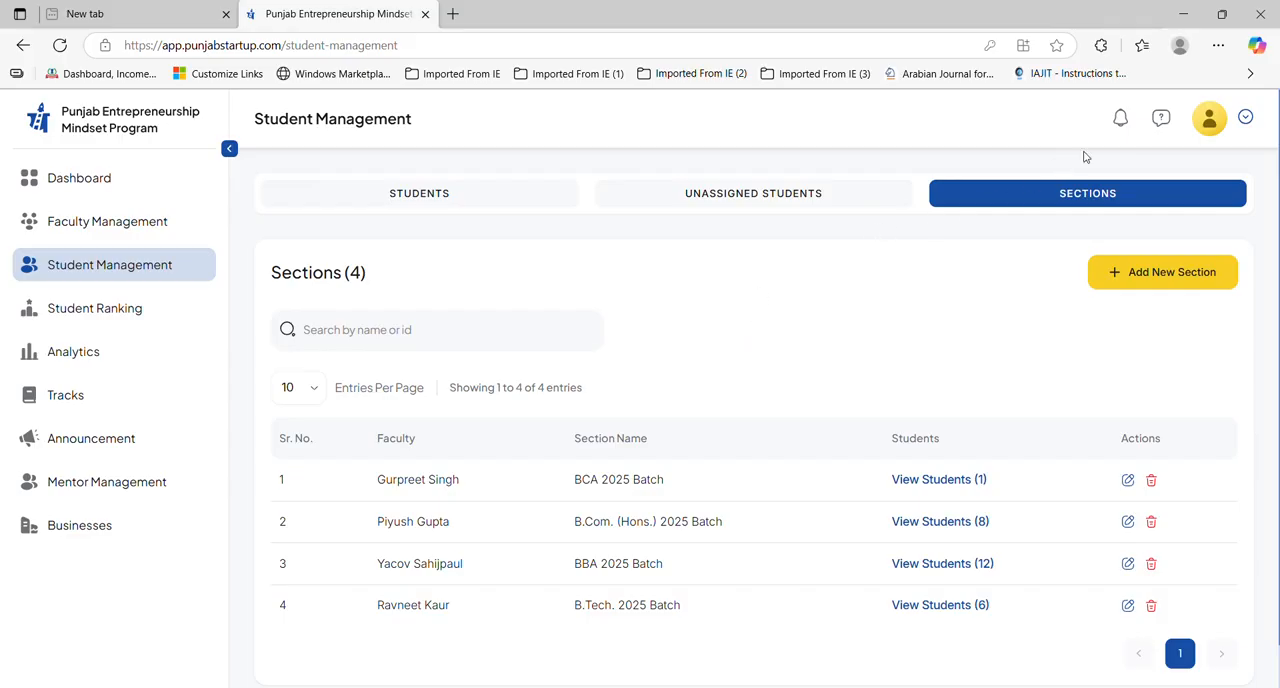